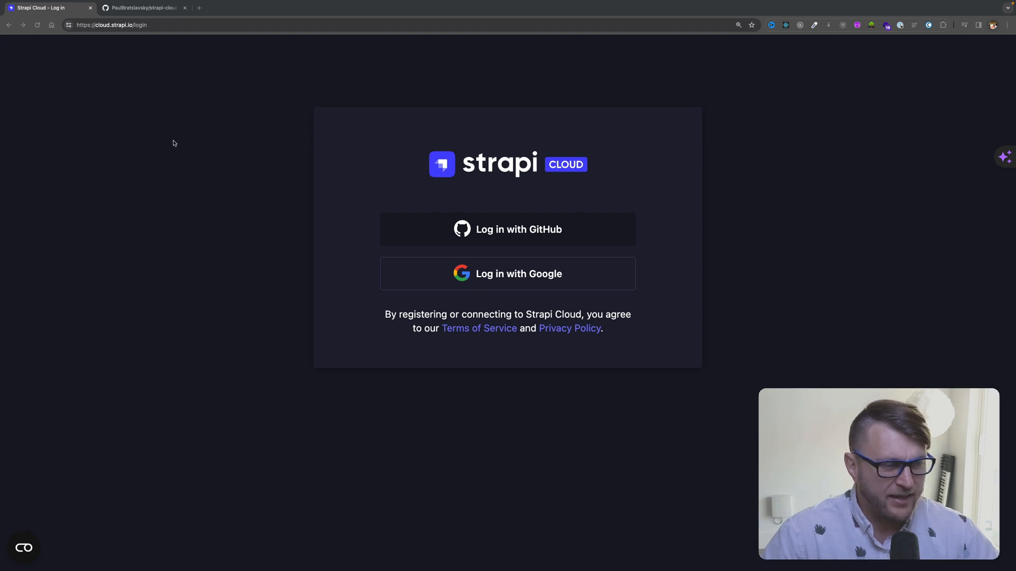
mouse_move(541, 247)
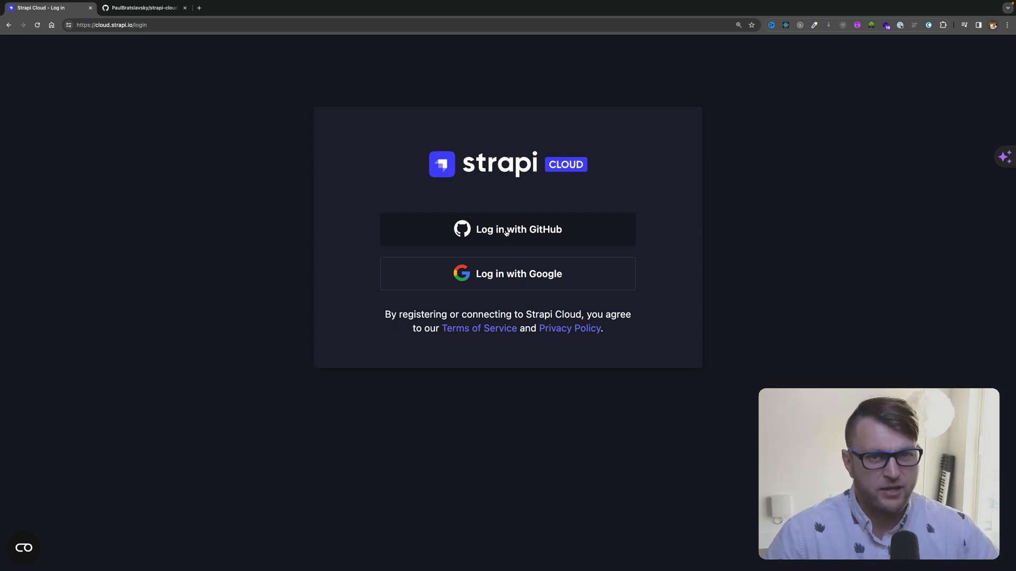
- Sign in to Strapi Cloud with the GitHub account and land on the Projects list
click(507, 230)
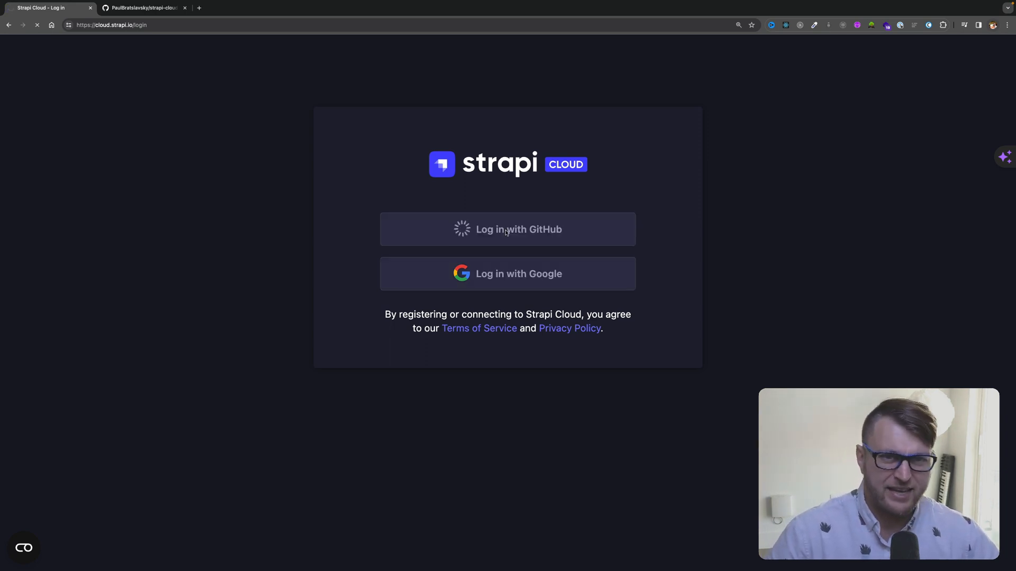
click(506, 230)
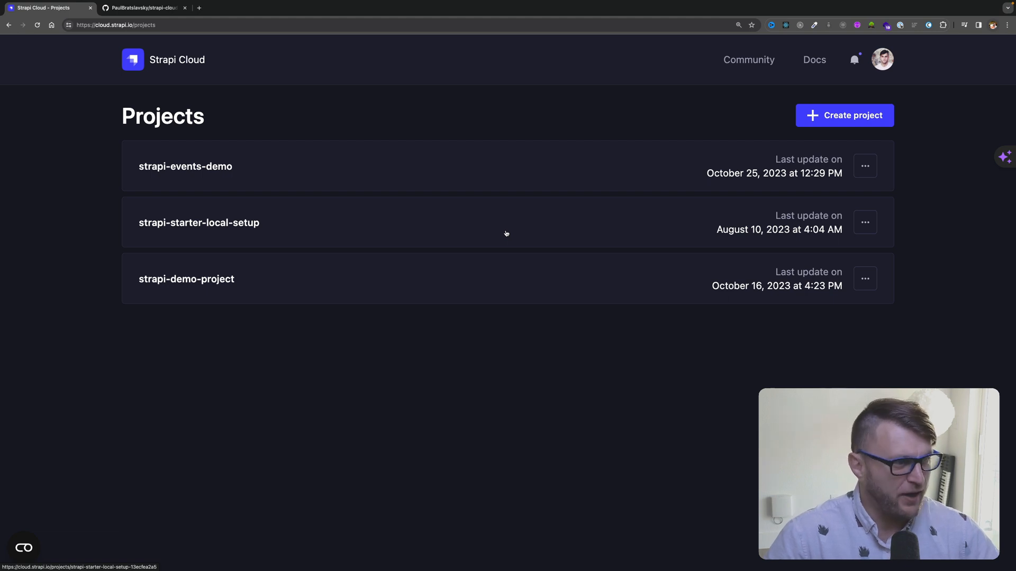
- Create a new project, keep the Pro plan and reach the Import git repository section
click(843, 116)
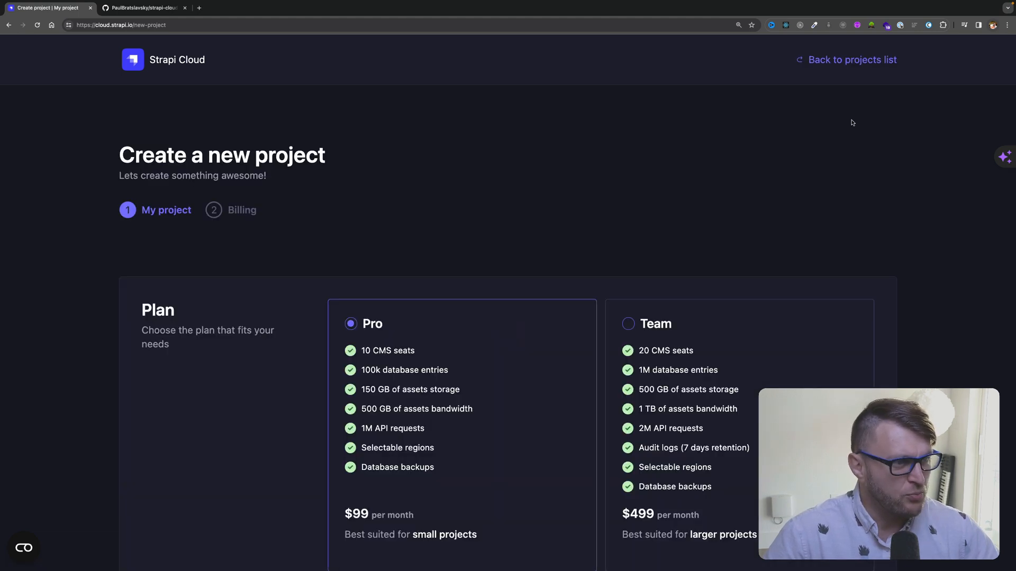
scroll(down, 3)
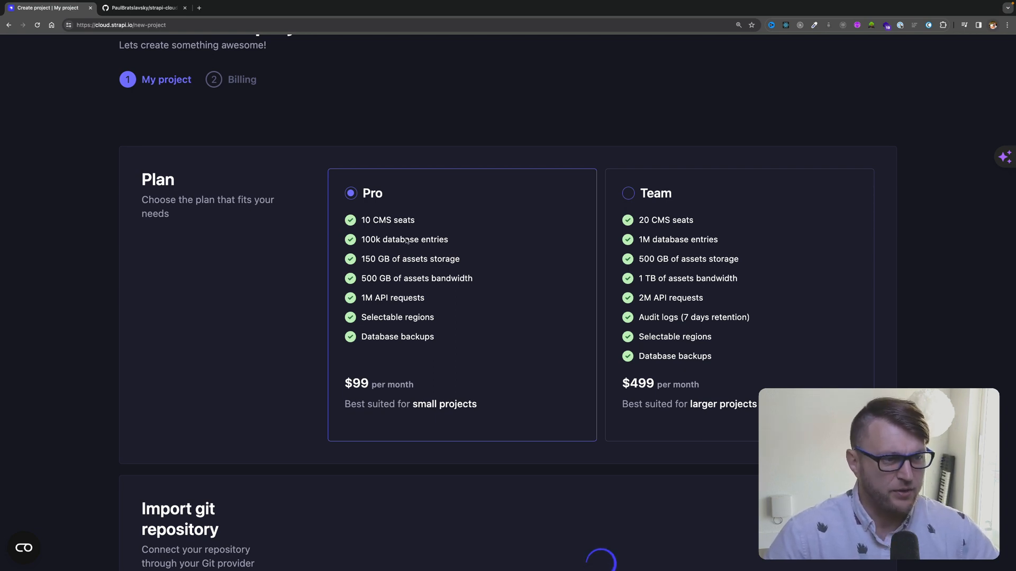
mouse_move(236, 262)
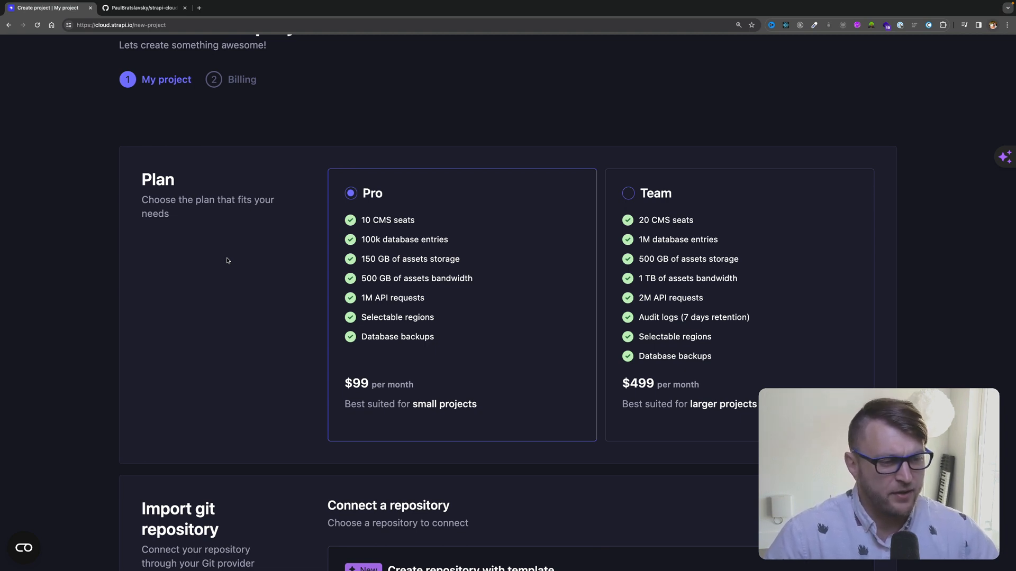
scroll(down, 3)
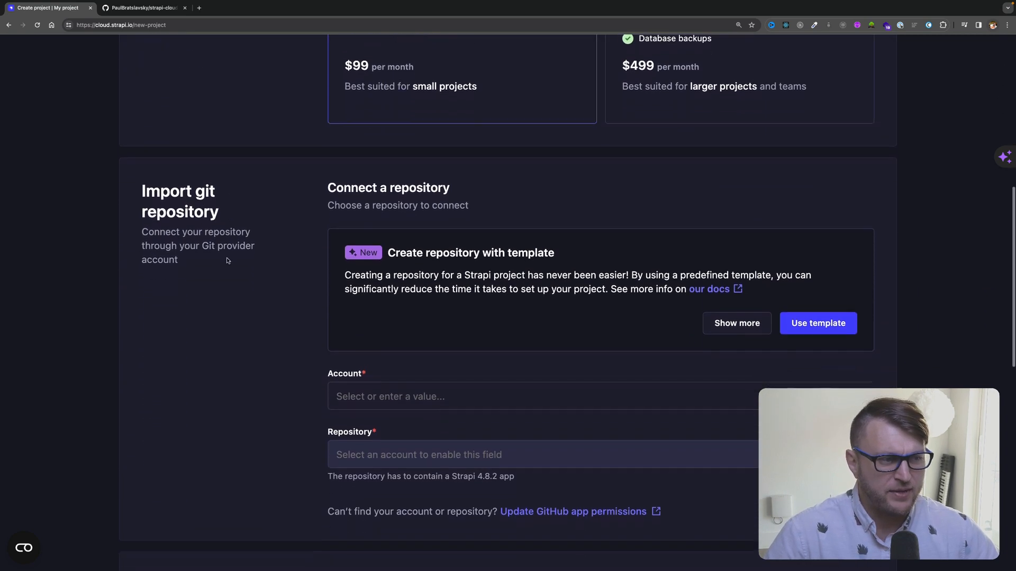
scroll(down, 3)
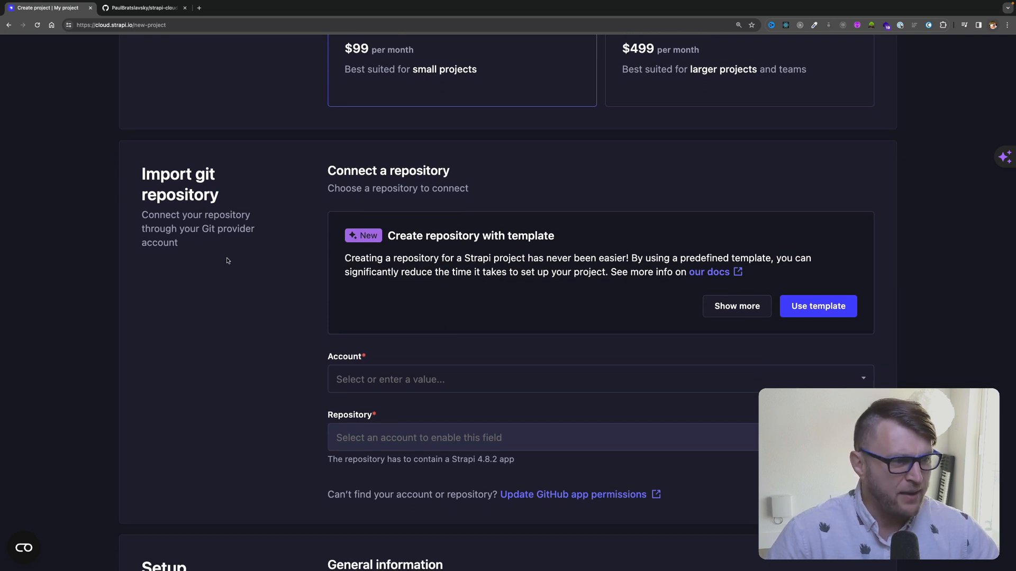
mouse_move(496, 248)
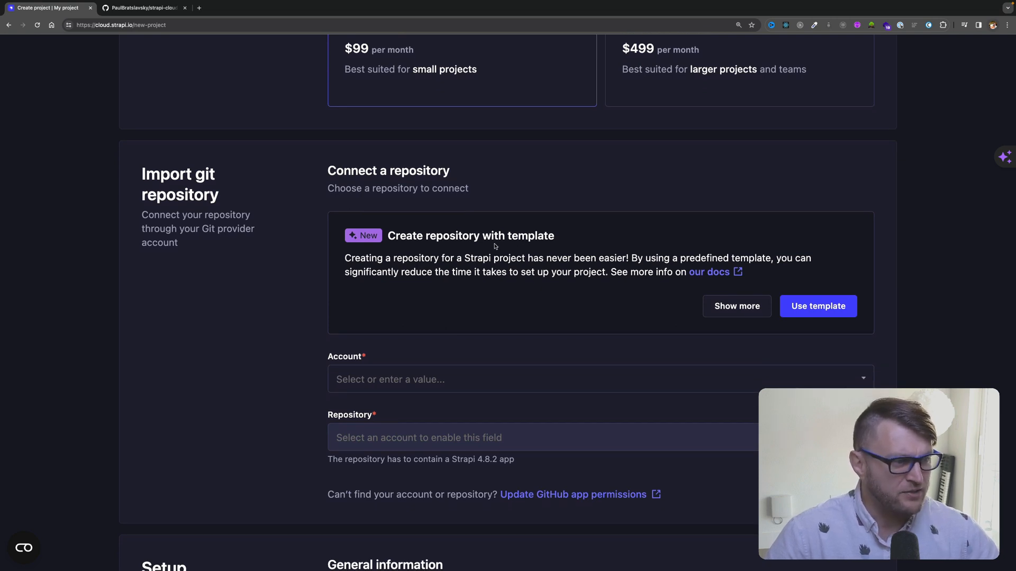
mouse_move(854, 280)
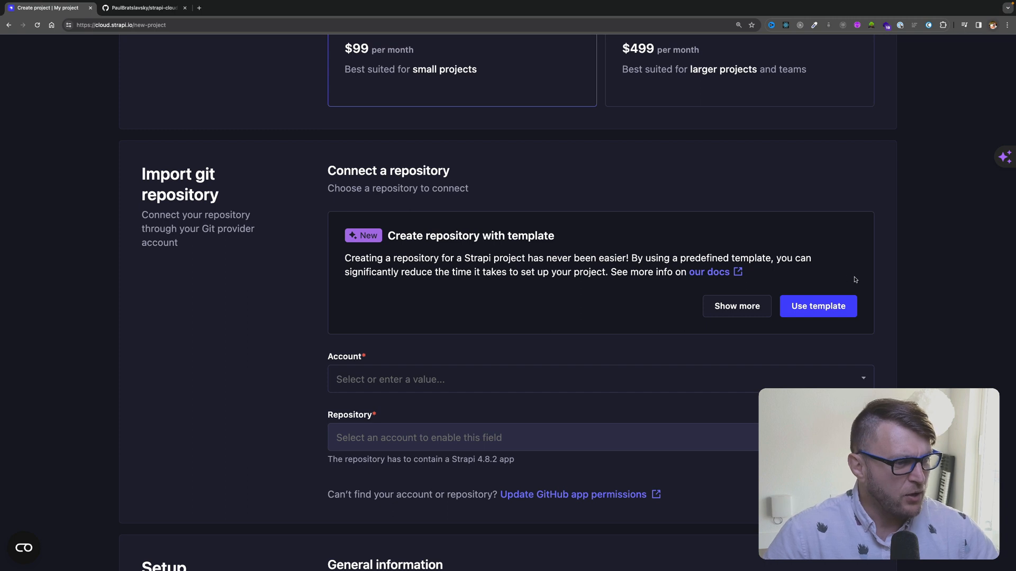
- Generate a GitHub repository from the Blog template under the personal account and look it up on GitHub
click(818, 306)
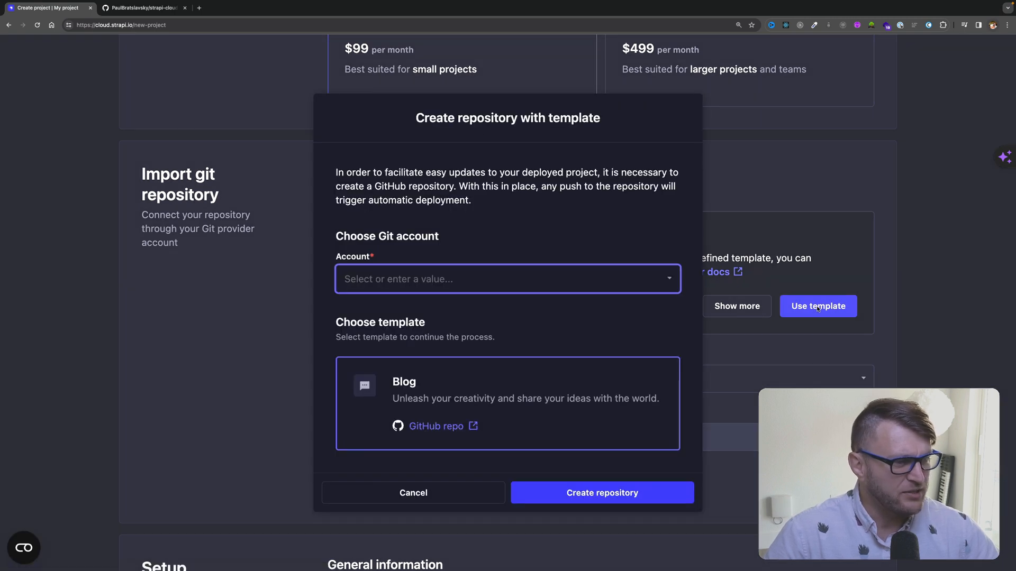
click(507, 279)
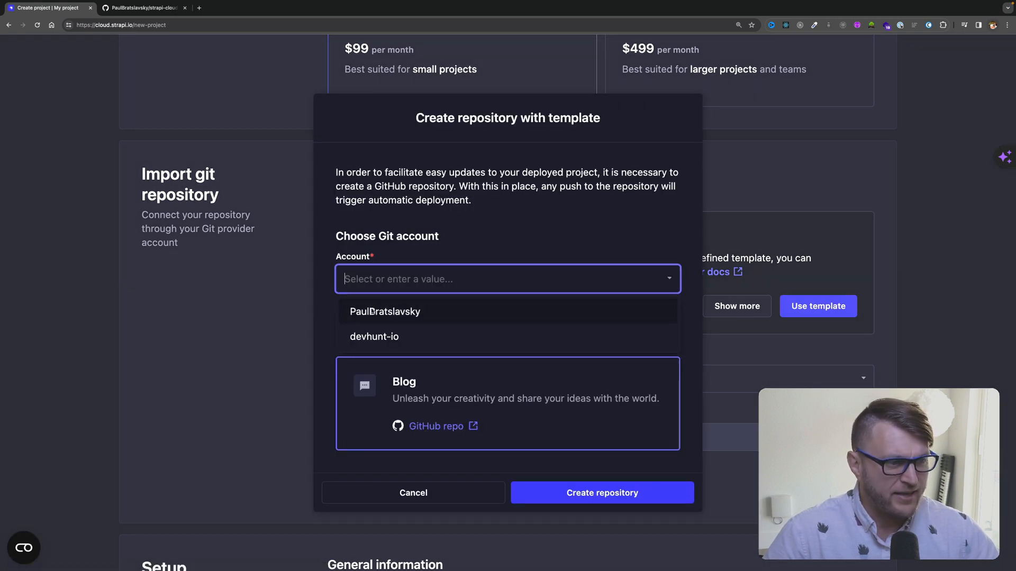
click(385, 311)
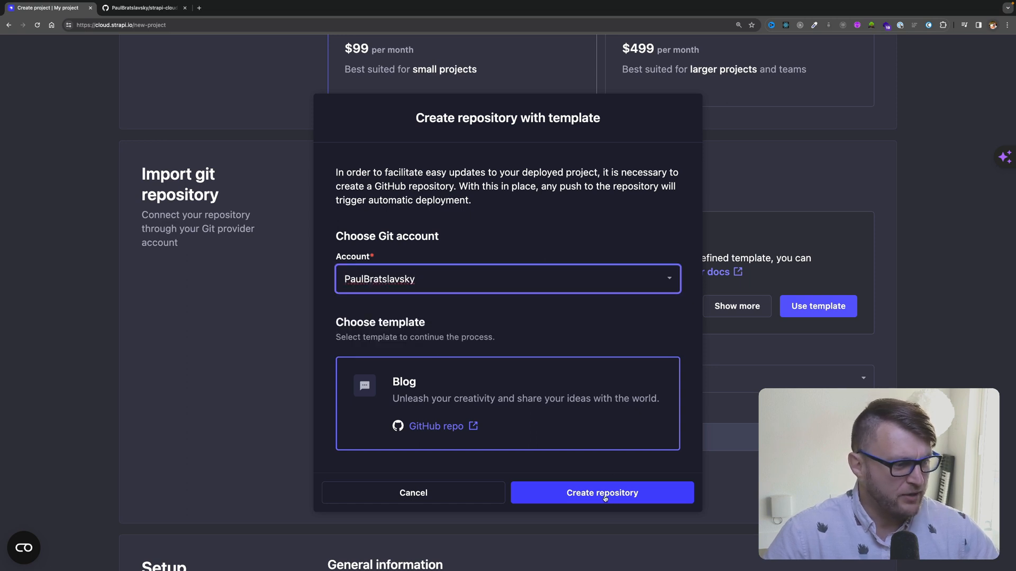
click(601, 493)
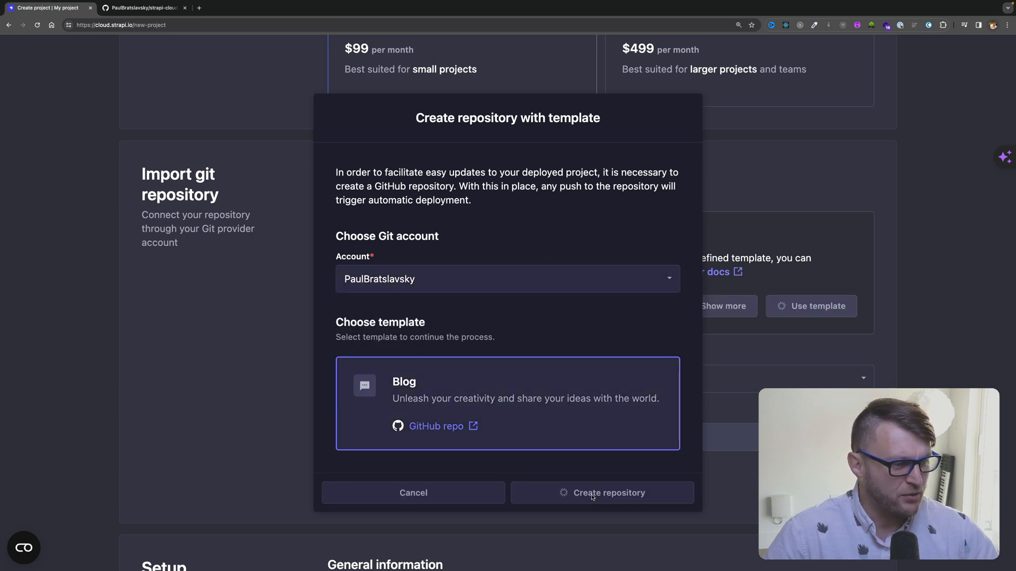
click(601, 494)
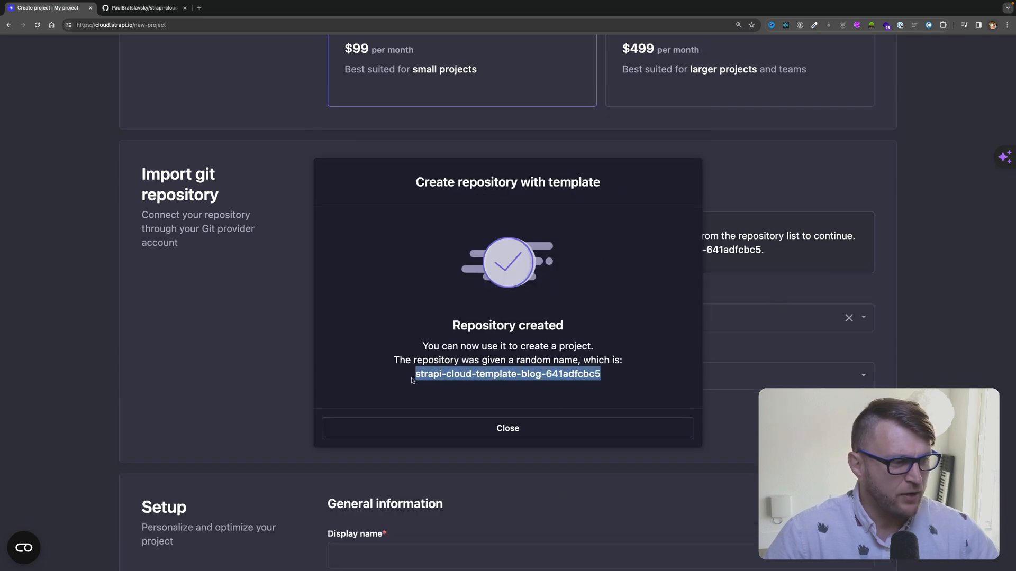
click(143, 7)
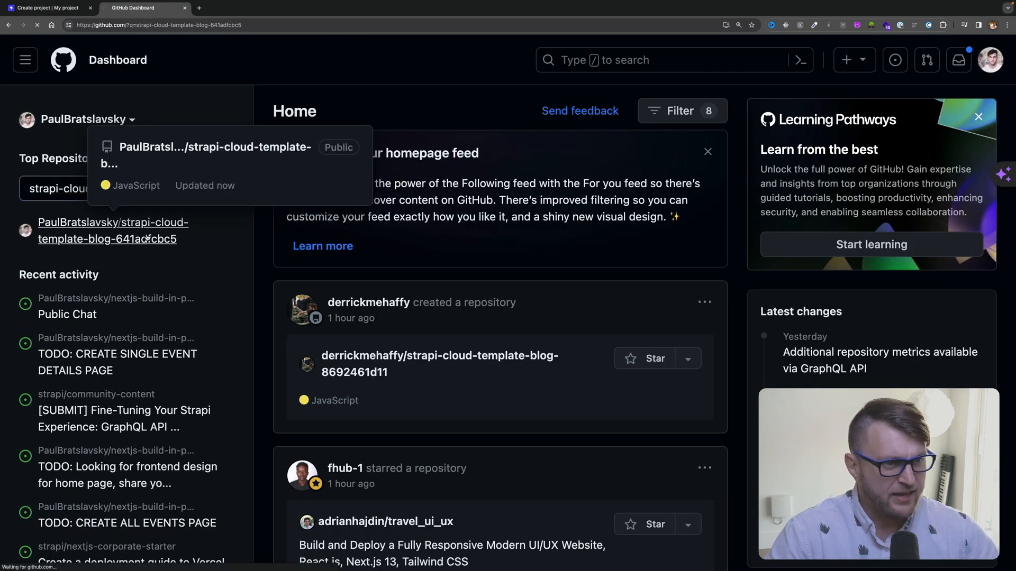
- Open the strapi-cloud-template-blog-641adfcbc5 repository and look over its file list
click(113, 231)
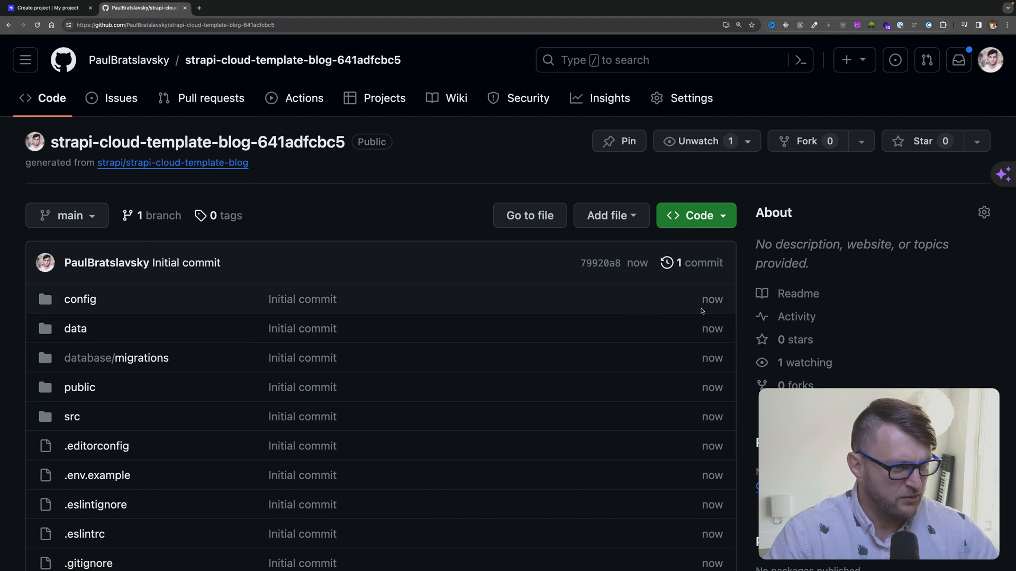
scroll(down, 3)
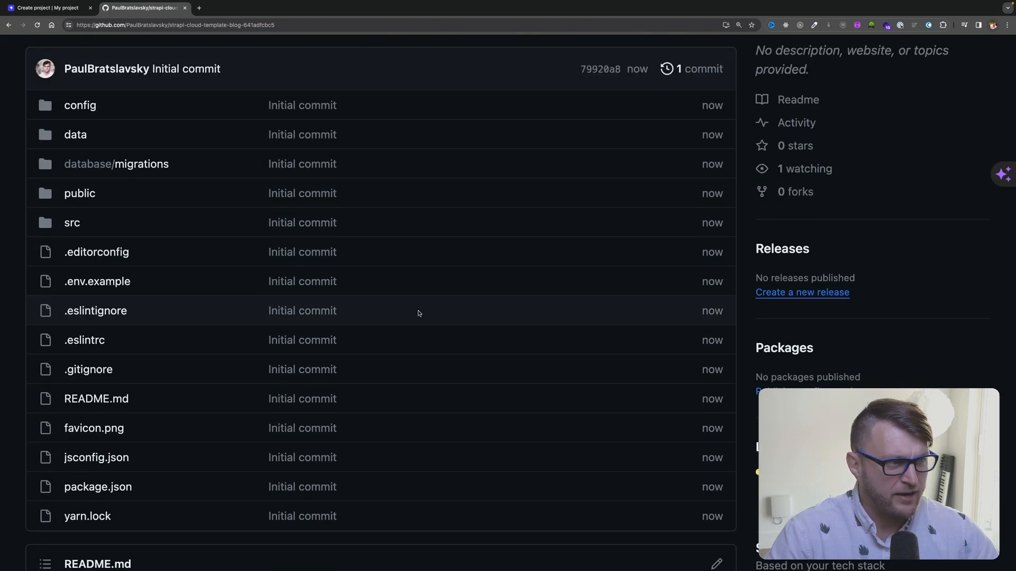
scroll(up, 3)
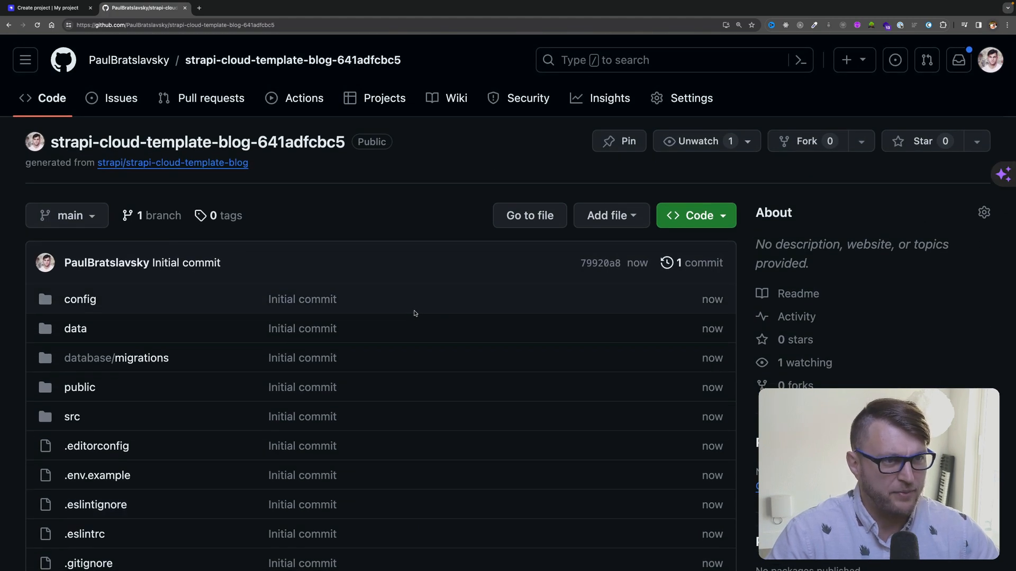
- Back in Strapi Cloud, name the project 'strapi-template' and continue to billing
click(48, 8)
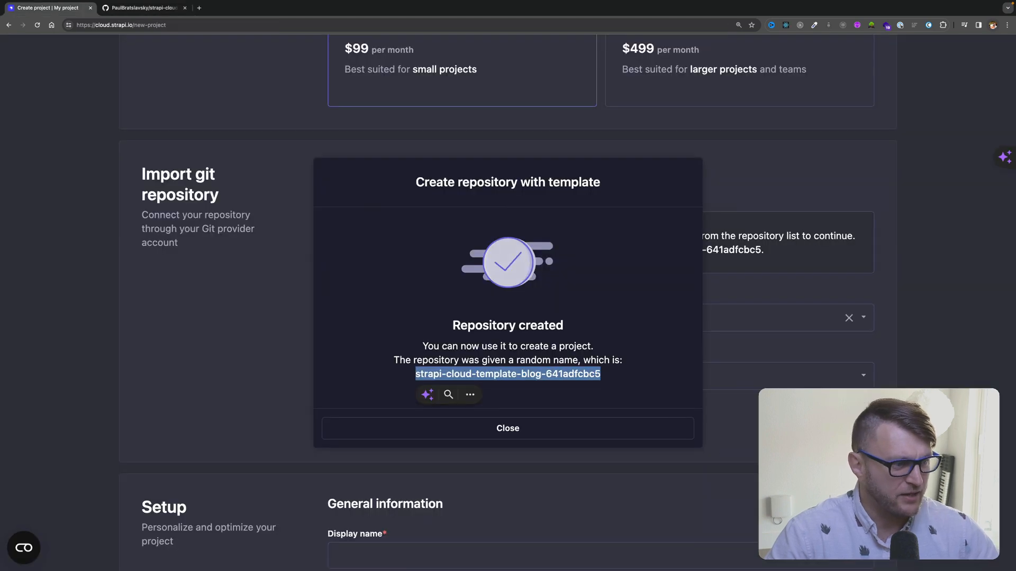
click(507, 429)
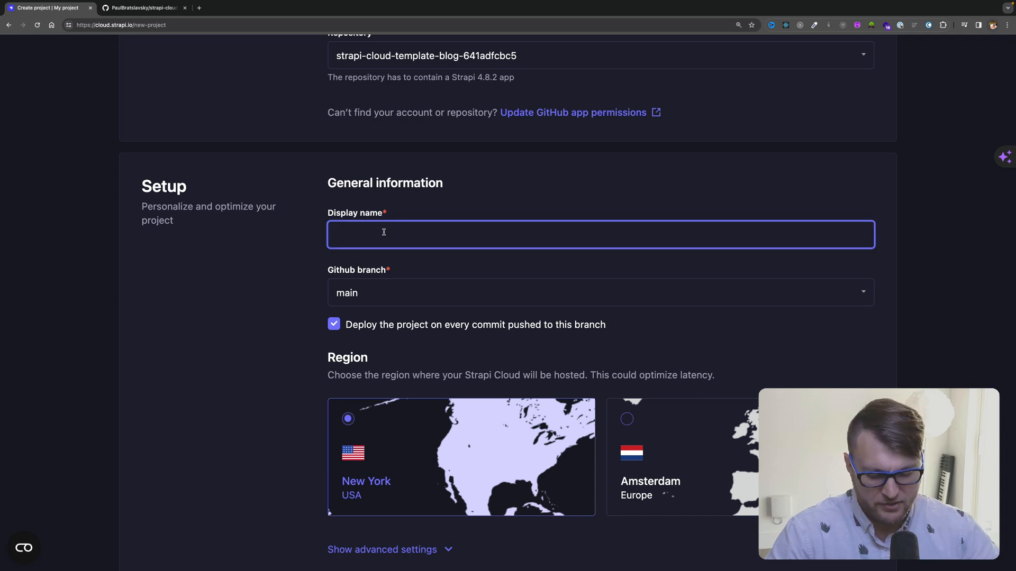
text(strapi-)
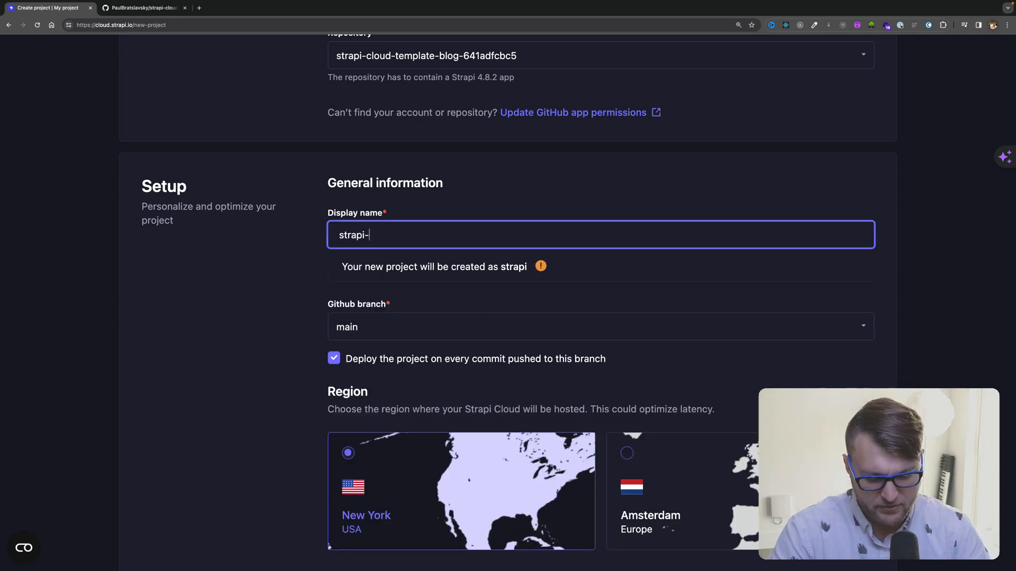
text(template)
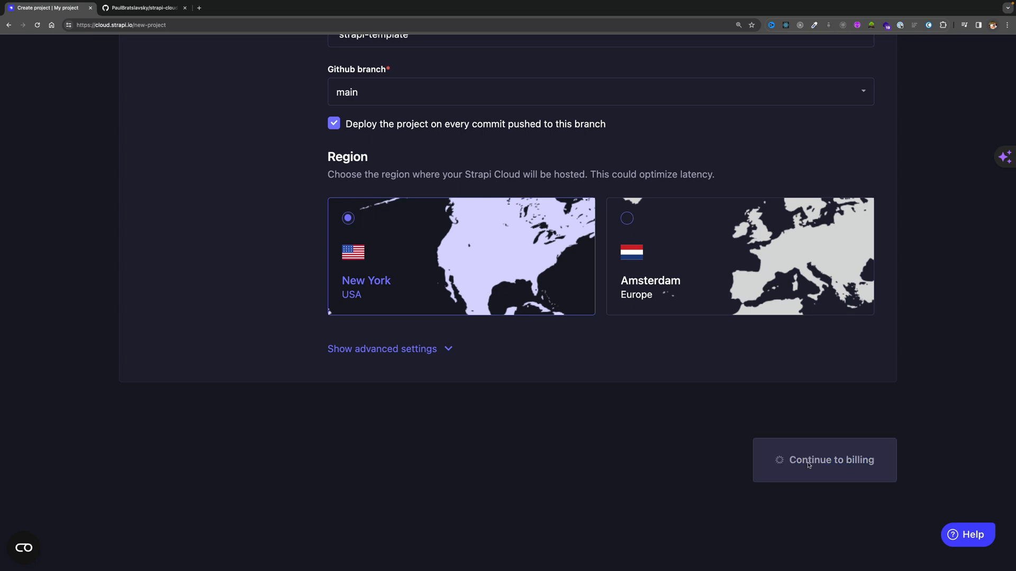
click(824, 460)
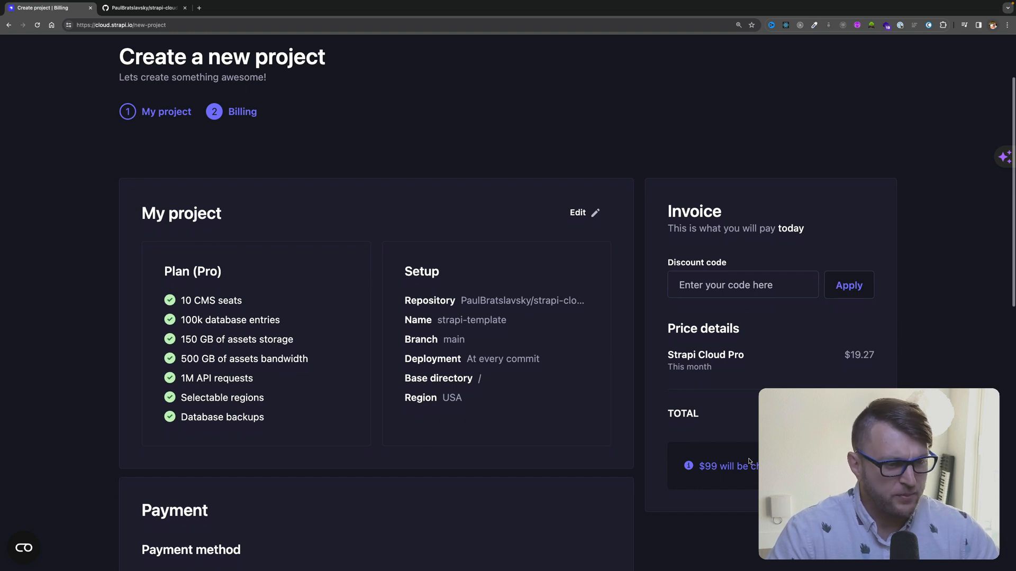
- Create the strapi-template project and view its completed initial deploy
scroll(down, 3)
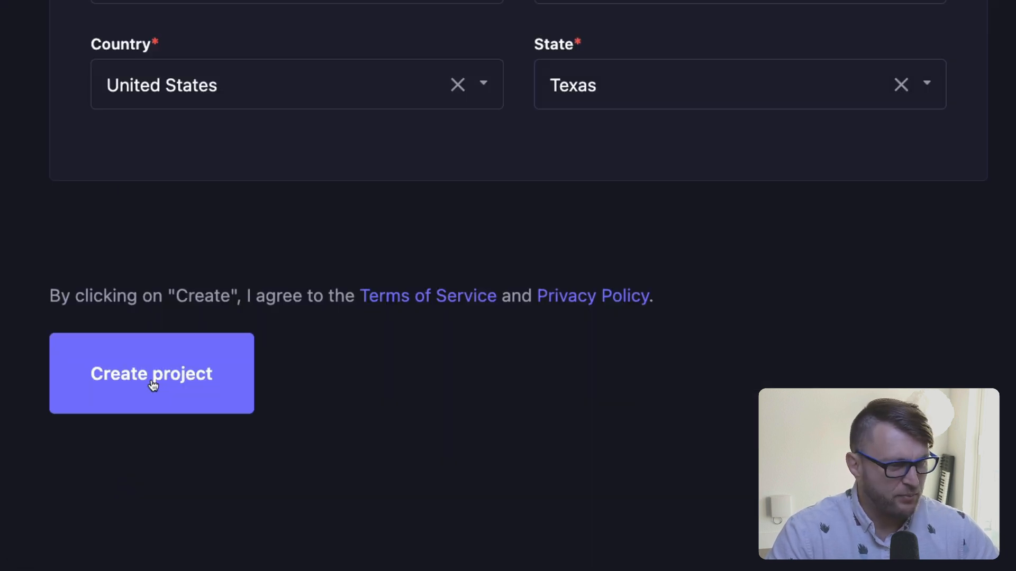
click(151, 373)
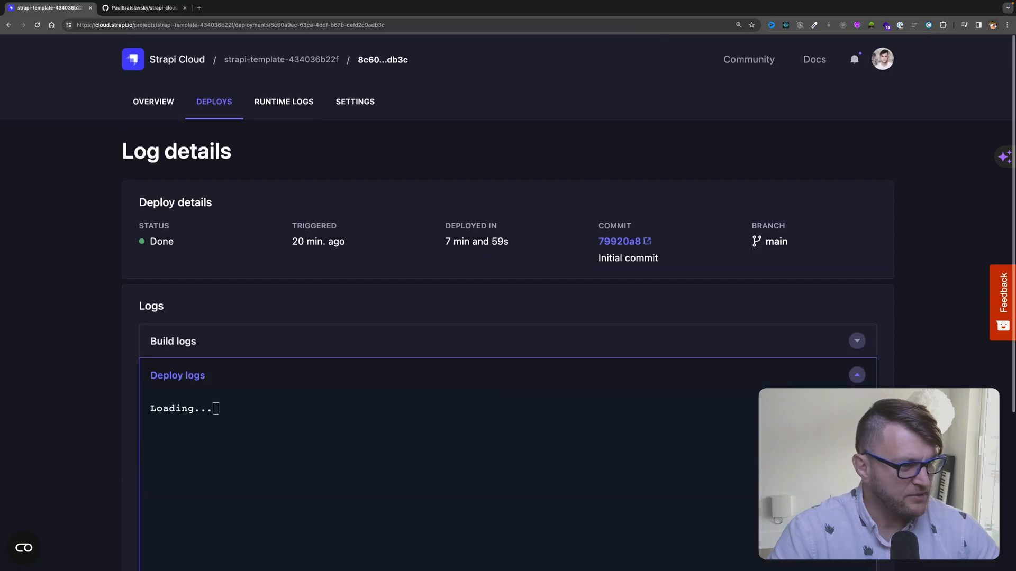
- Review the Runtime Logs showing incoming requests, then return to the Overview
click(283, 101)
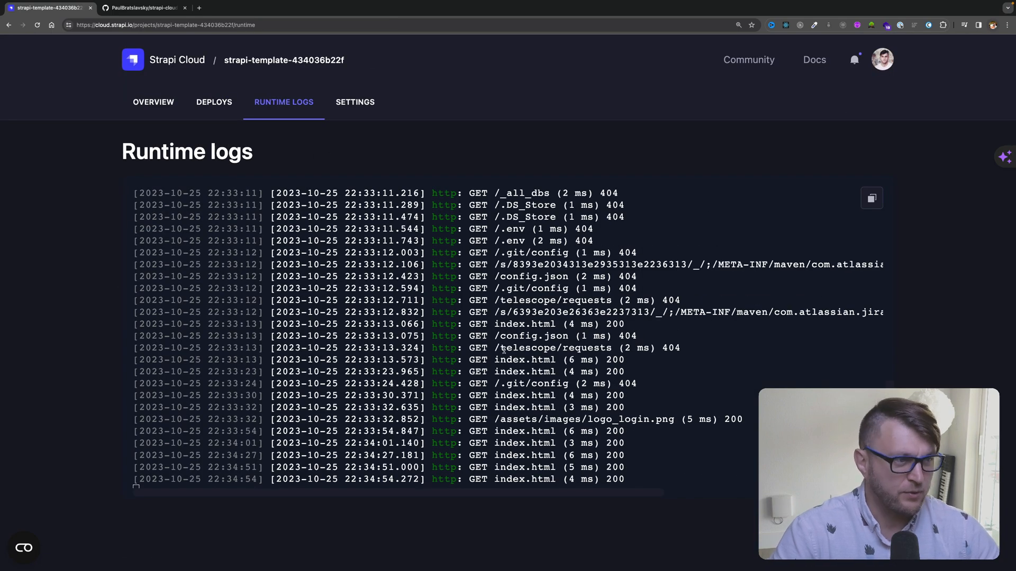
mouse_move(192, 130)
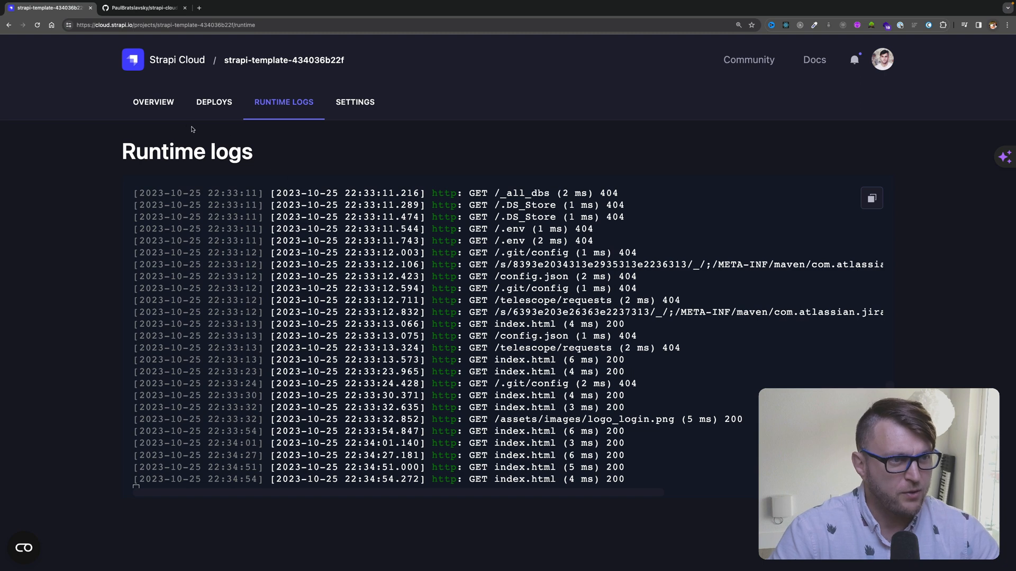
click(152, 101)
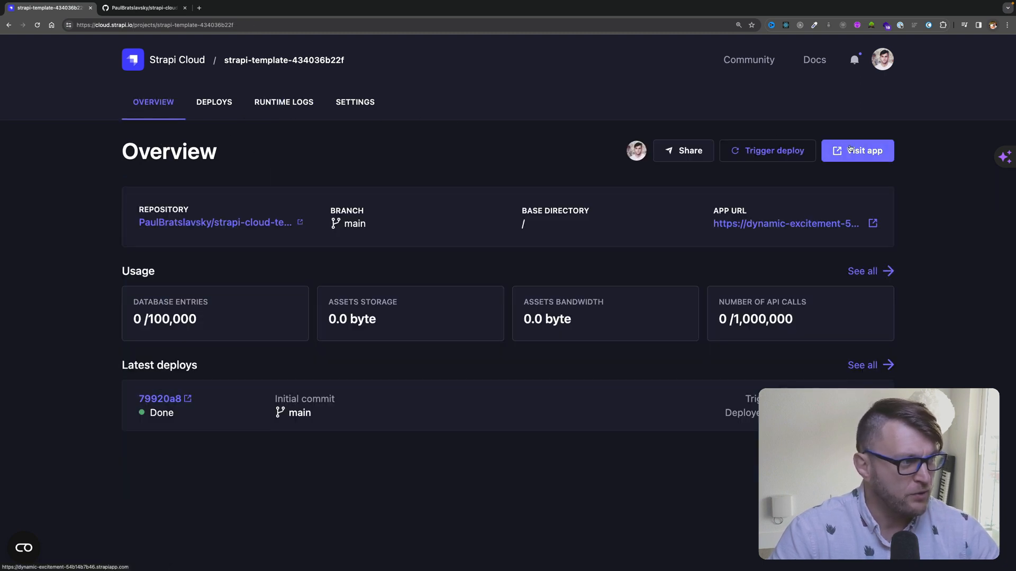
- Visit the deployed app and go to its /admin registration page
click(857, 150)
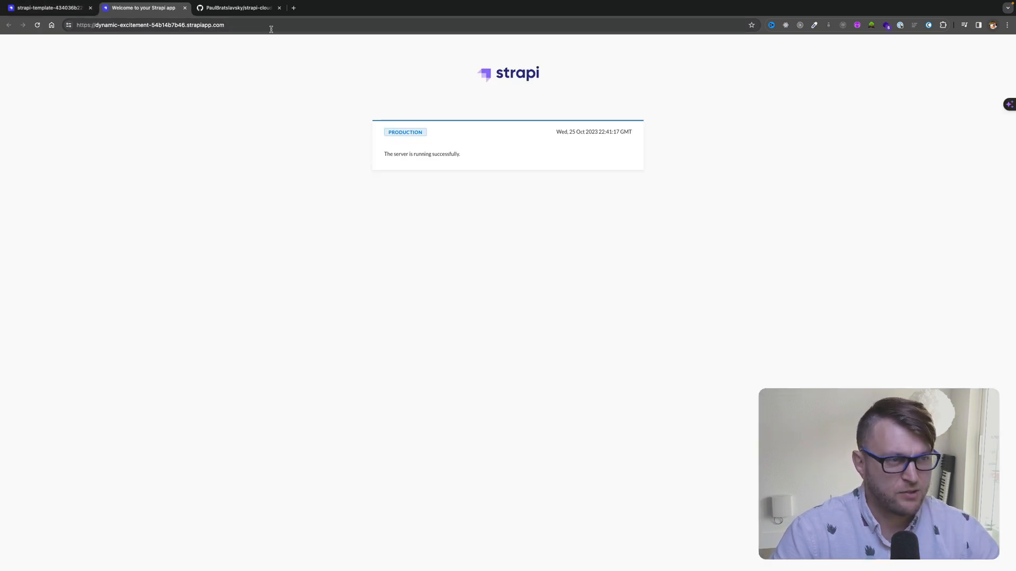
click(149, 25)
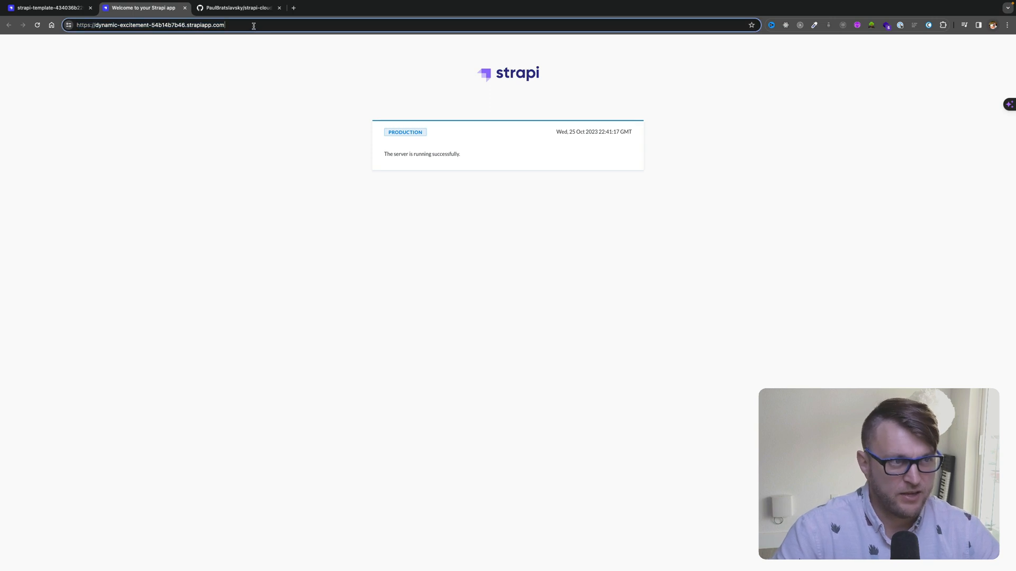
text(/admin/auth/register-admin)
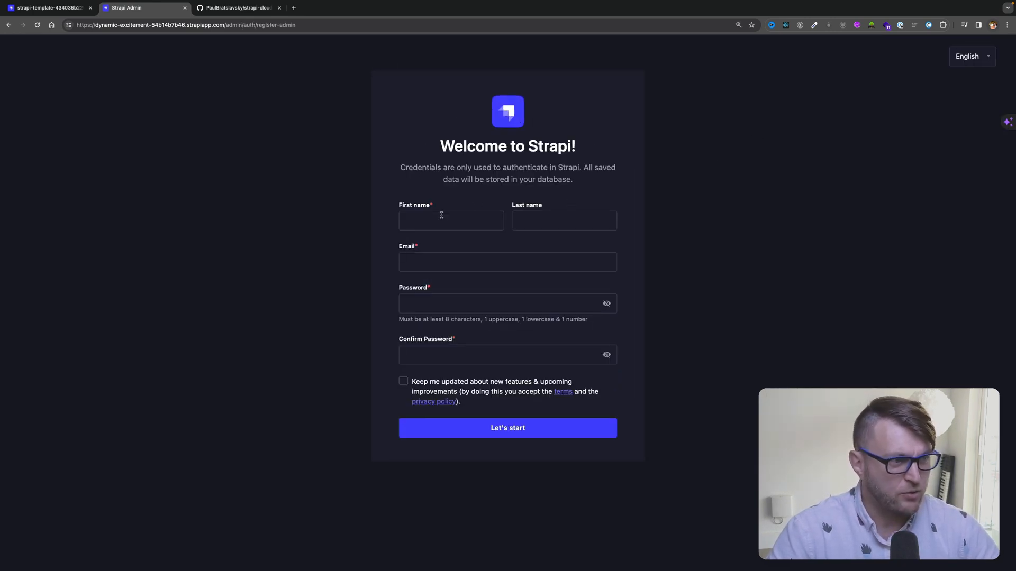
text(Pa)
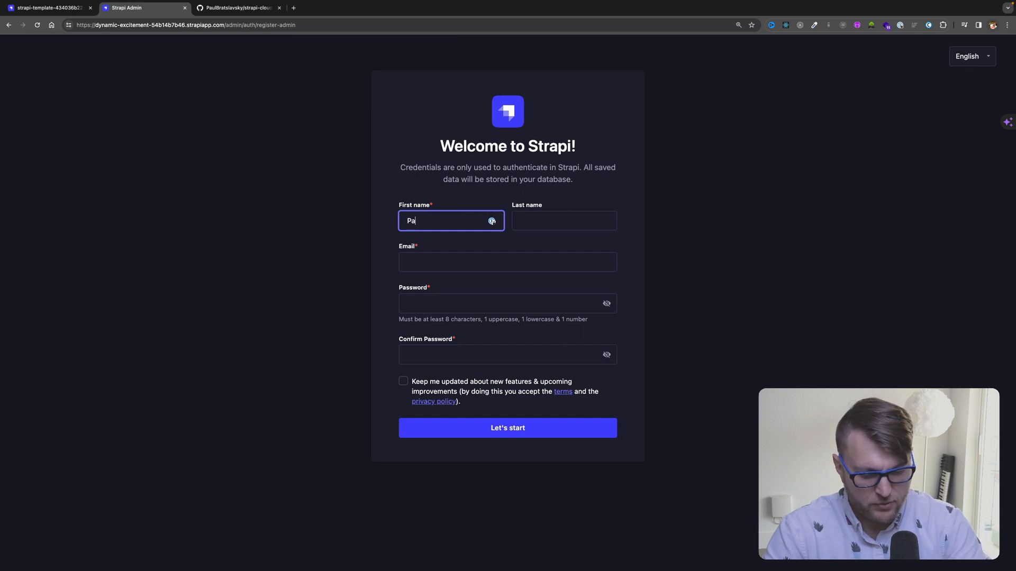
text(Brats)
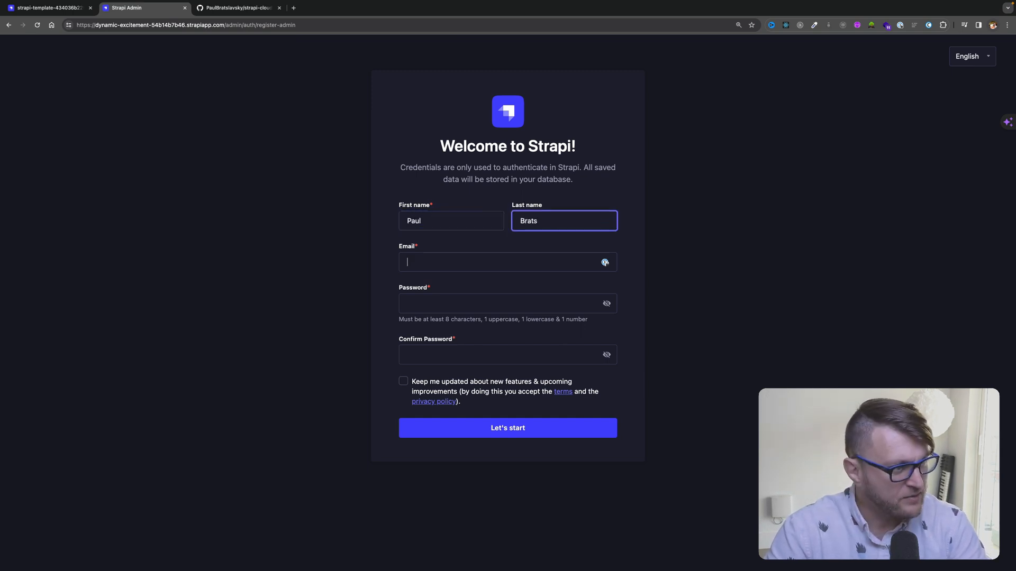
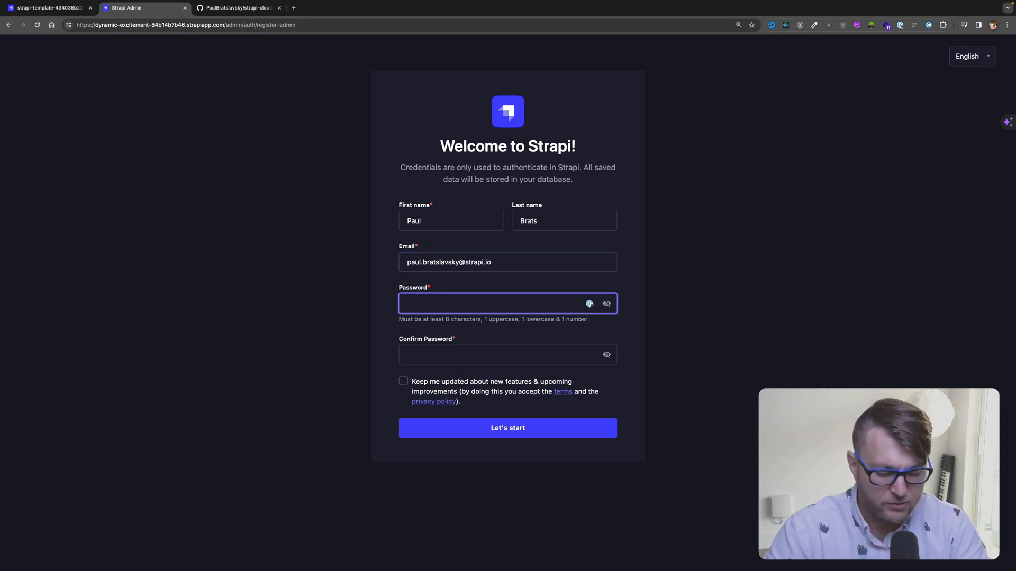
text(•••)
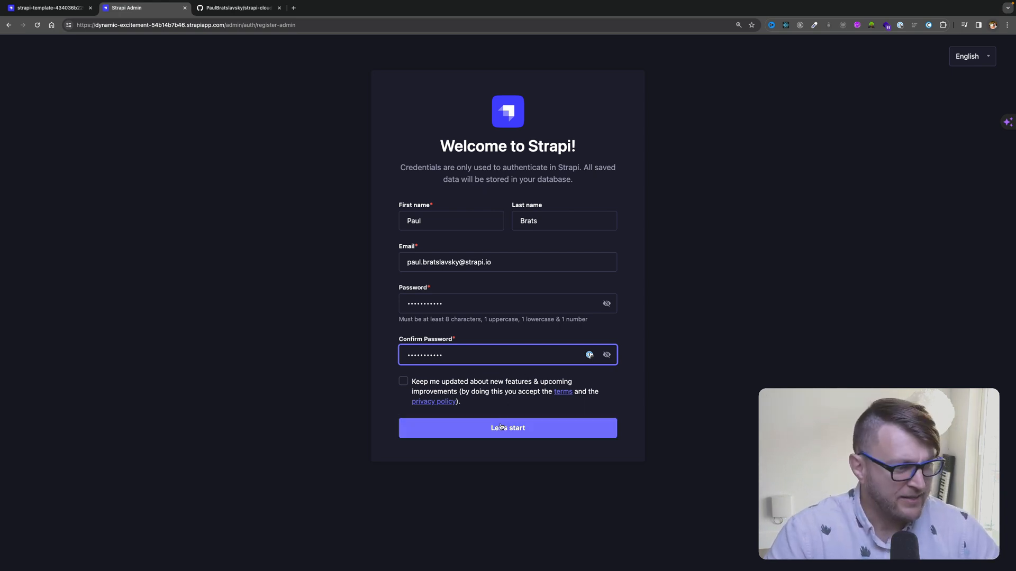
- Submit the admin account and review the About content in Content Manager
click(507, 428)
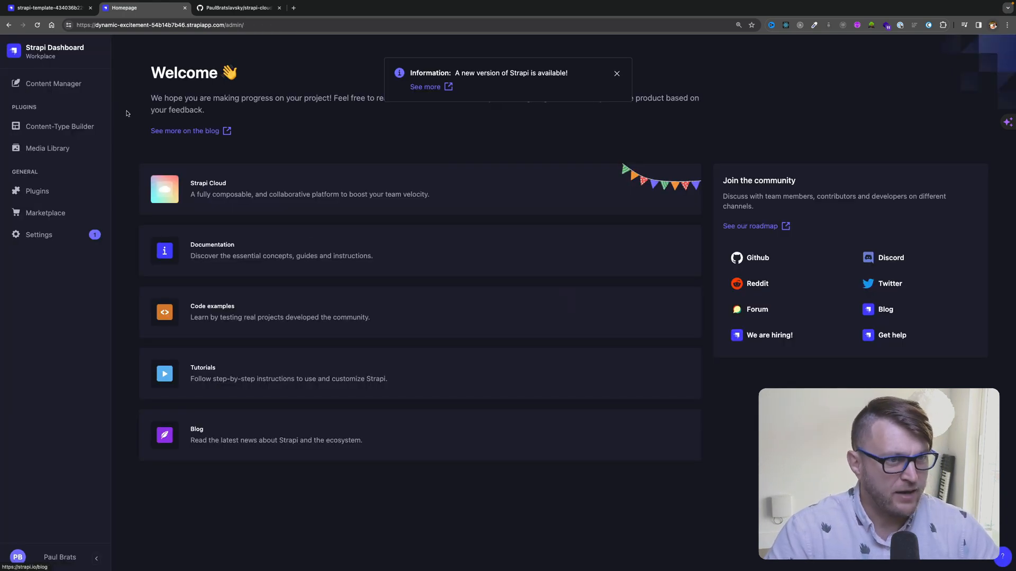
click(54, 83)
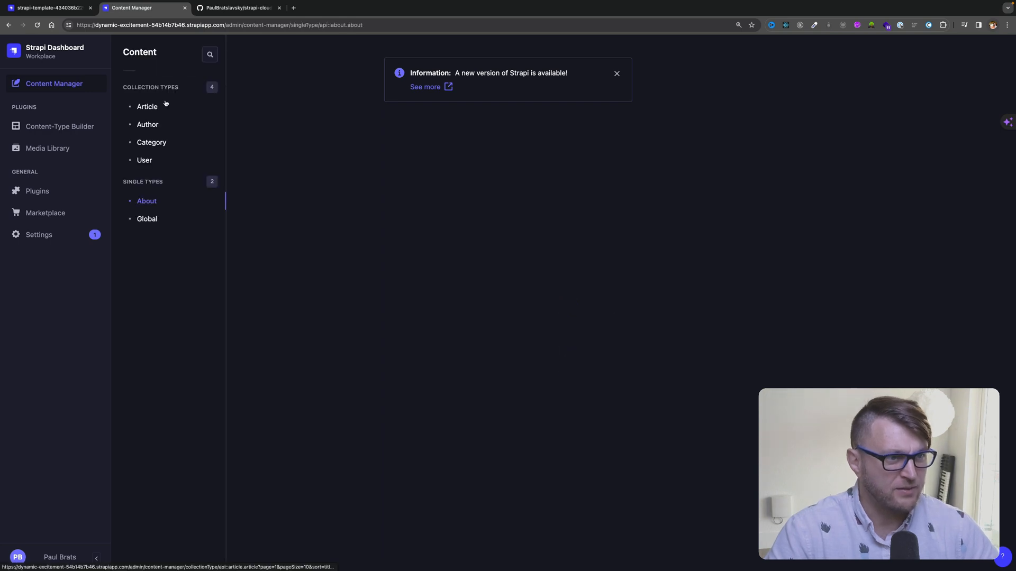
click(146, 201)
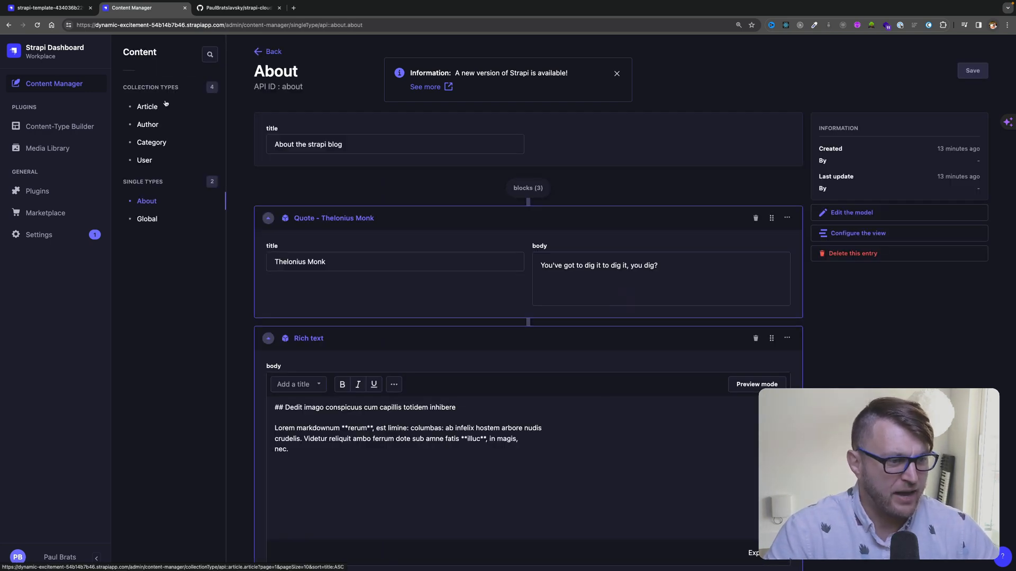
scroll(down, 3)
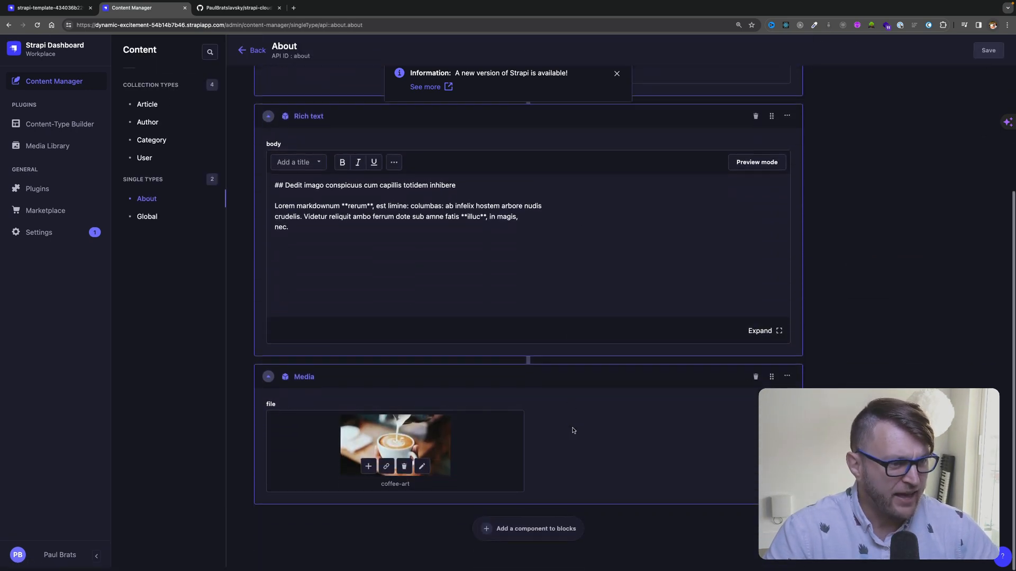
scroll(up, 3)
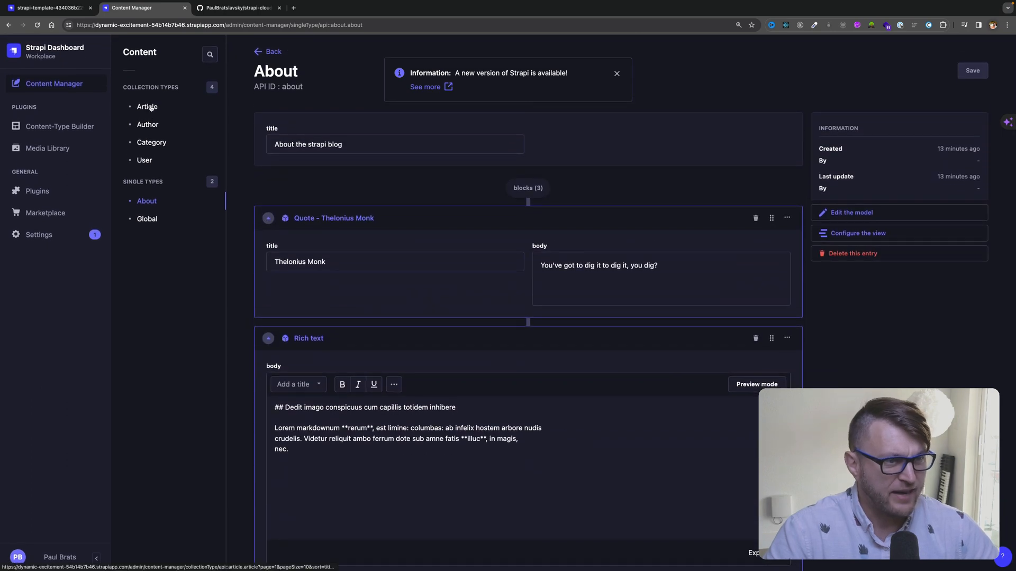
- Browse the Article, Category, About and Global entries, then return to the GitHub repository
click(147, 106)
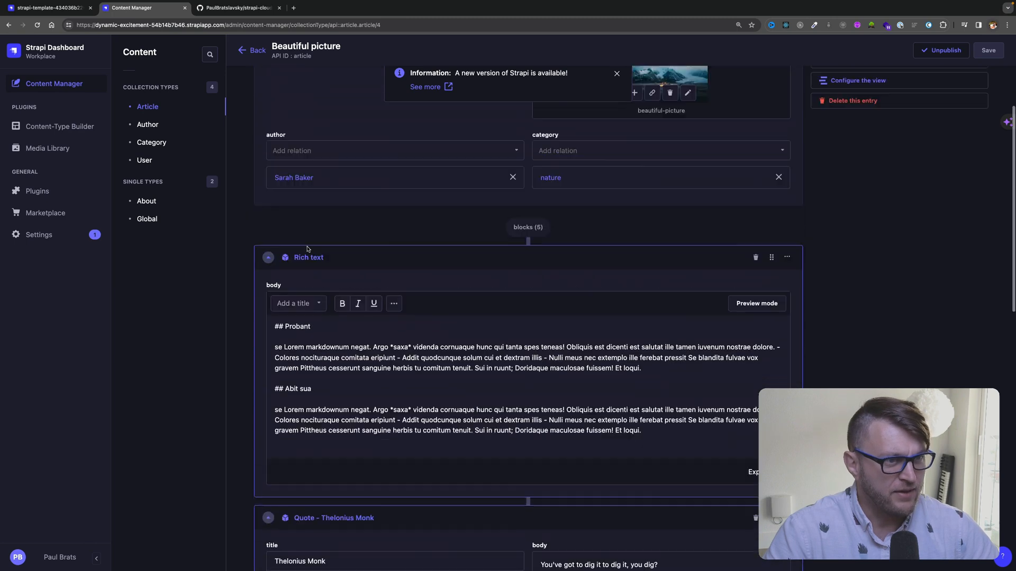
click(151, 142)
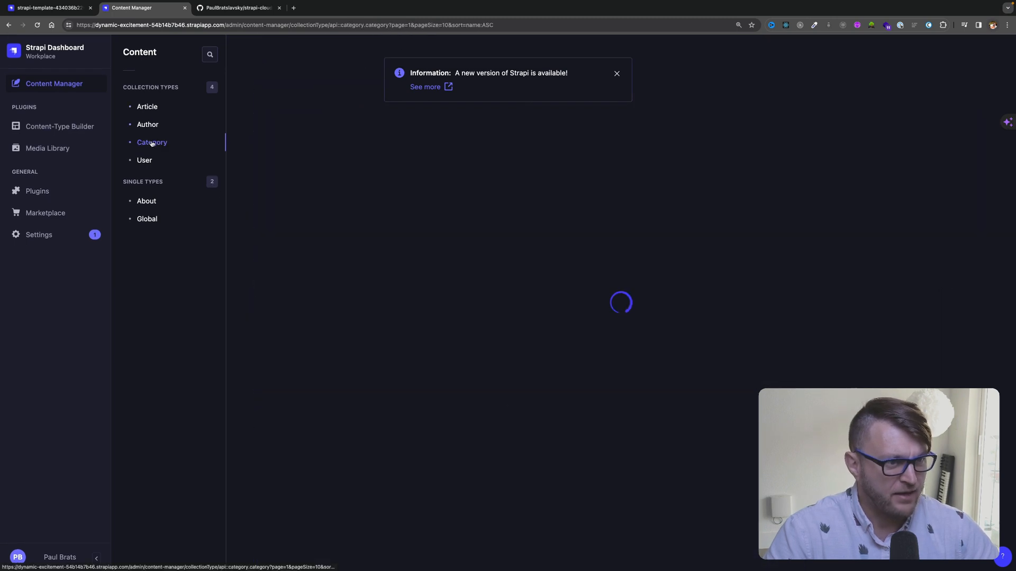
click(151, 142)
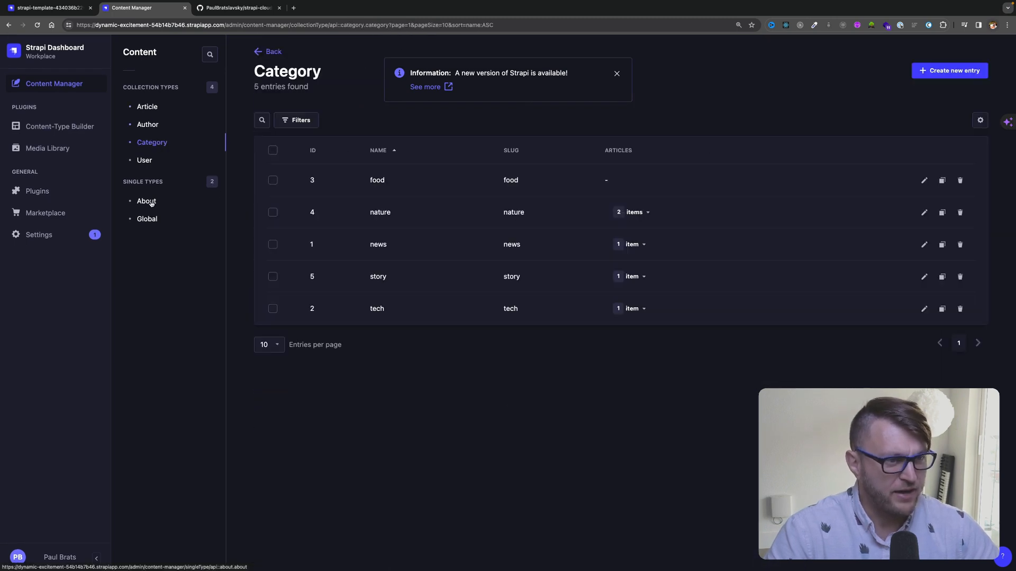
click(146, 201)
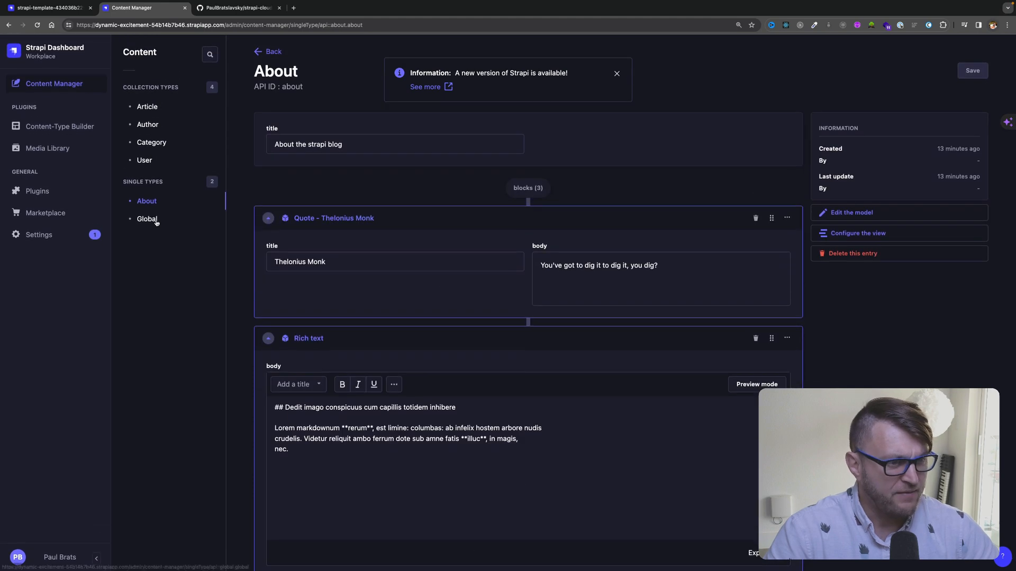
click(146, 218)
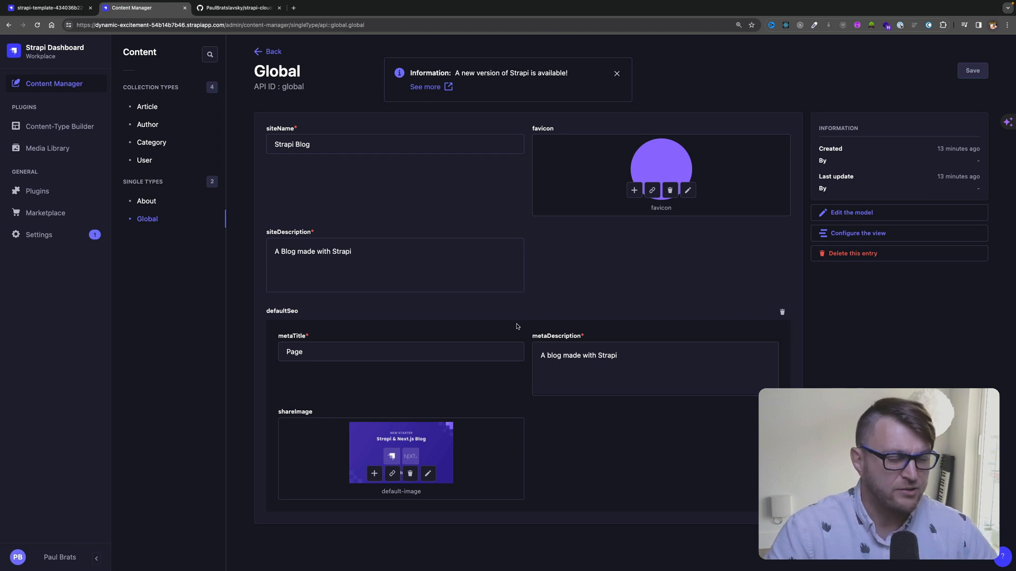
click(238, 8)
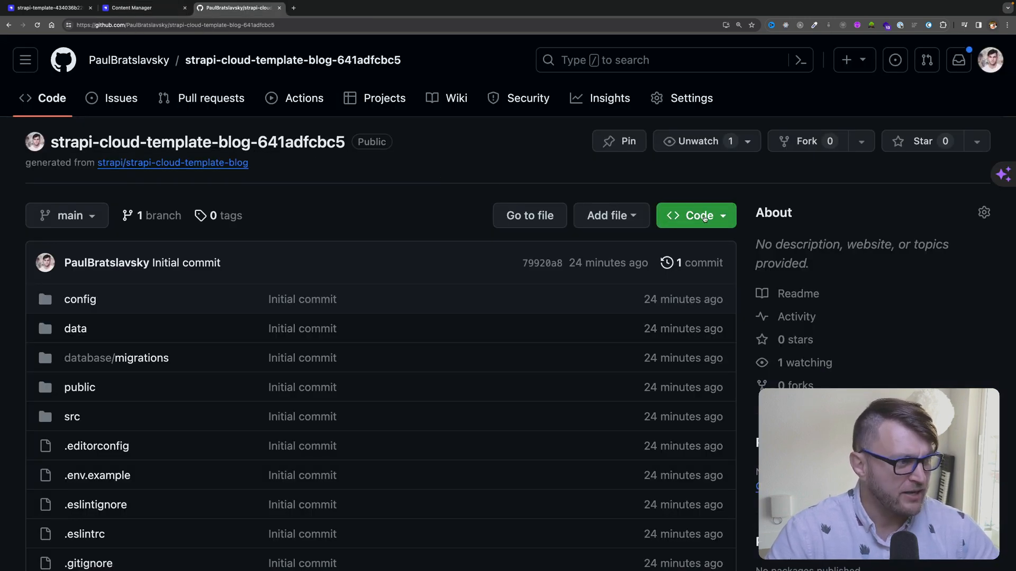
- Copy the repository's GitHub CLI clone command from the Code menu
click(695, 215)
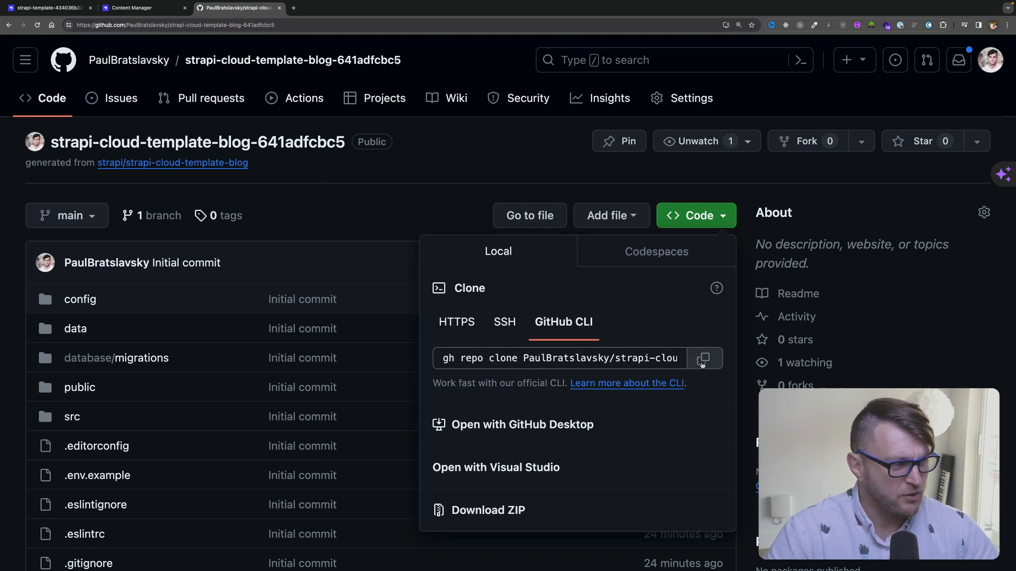
click(703, 359)
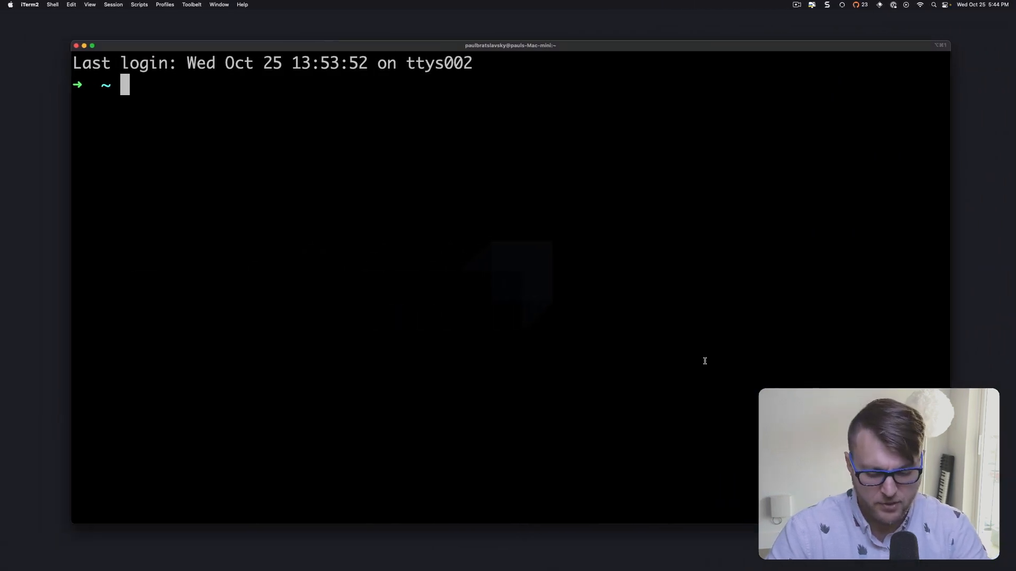
- Clone the strapi-cloud-template-blog repository with gh repo clone and change into its folder
text(gh repo clone PaulBratslavsky/strapi-cloud-template-blog-641adfcbc5)
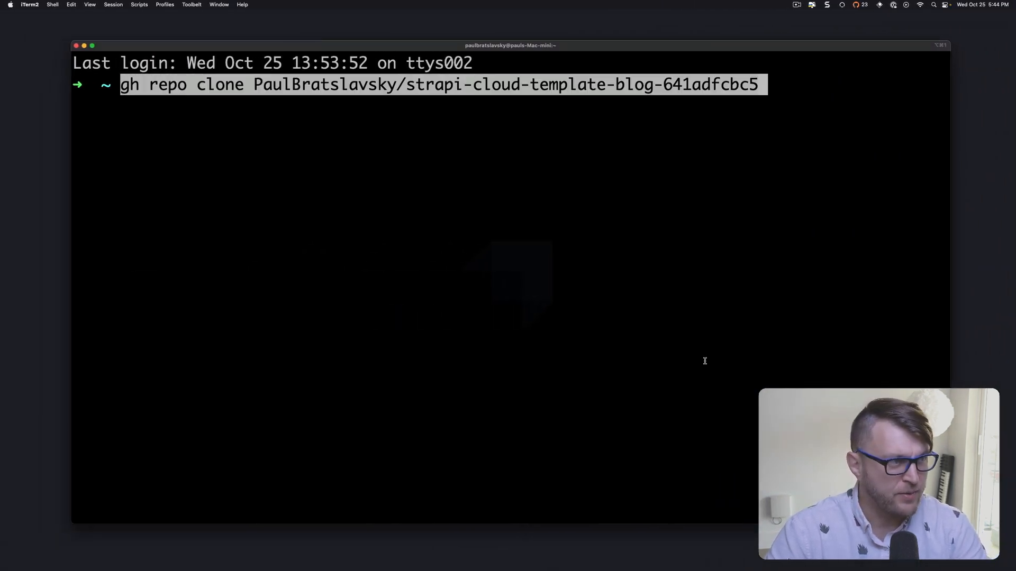
key(Return)
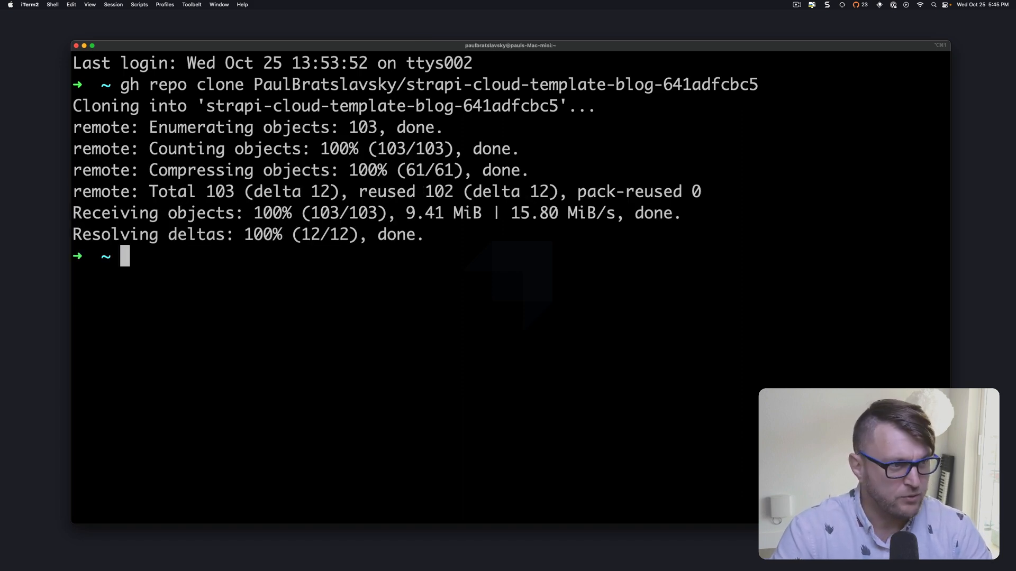
text(cd strapi-cloud-template-blog-641adfcbc5)
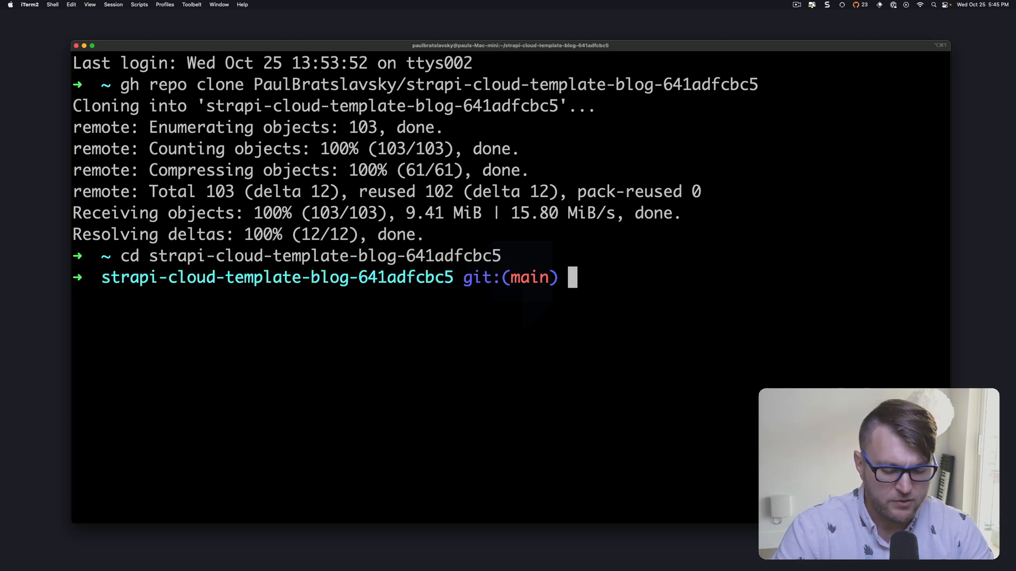
- Install dependencies with yarn, then run yarn build && yarn develop, which fails for missing app keys
text(yarn)
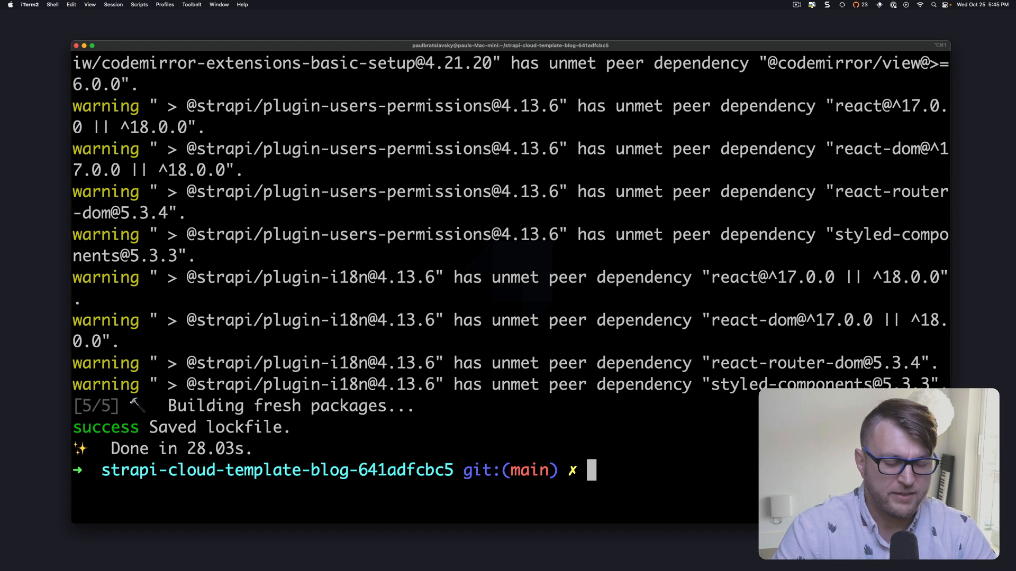
text(ya)
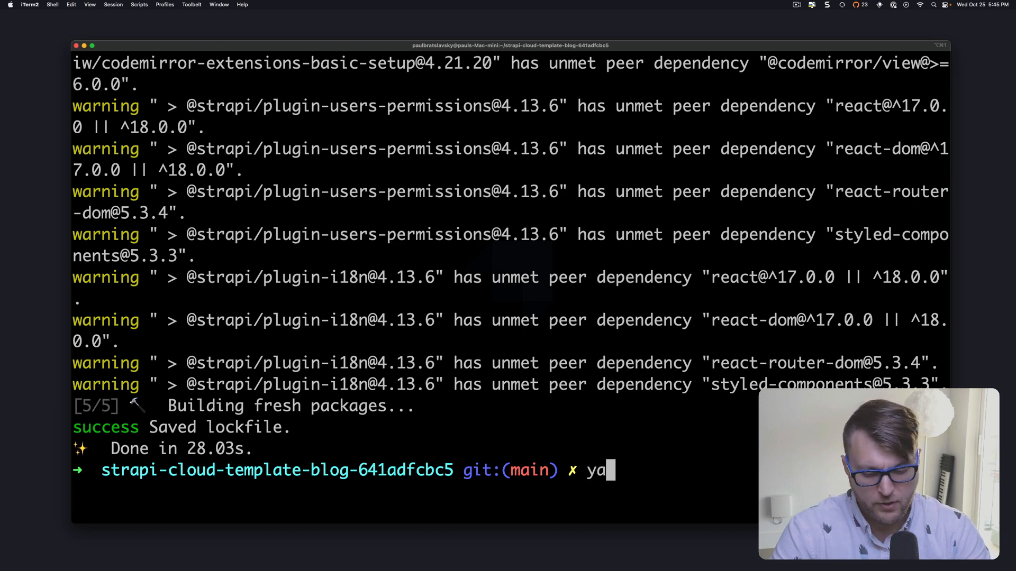
text(rn build &&)
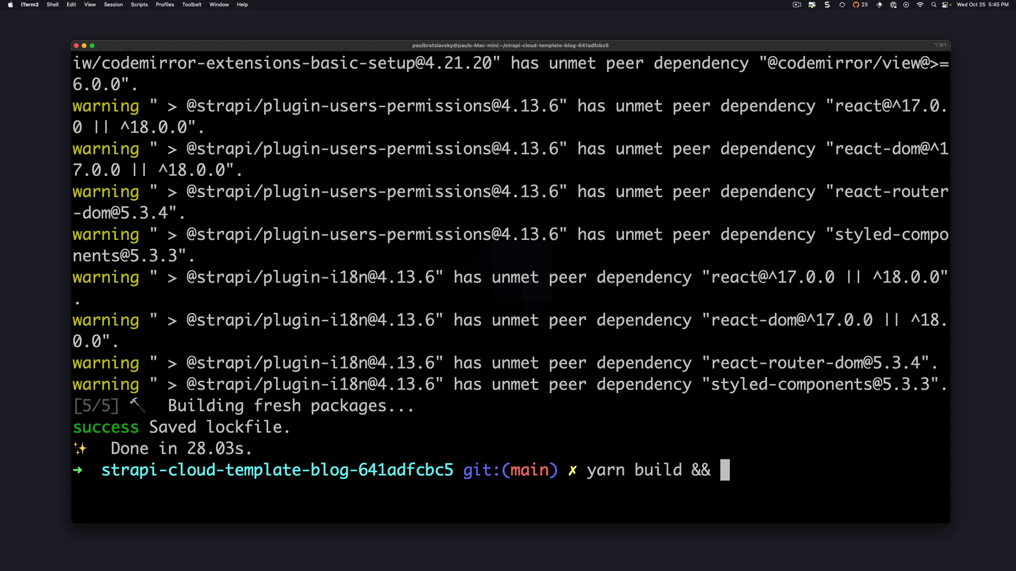
text(yarn)
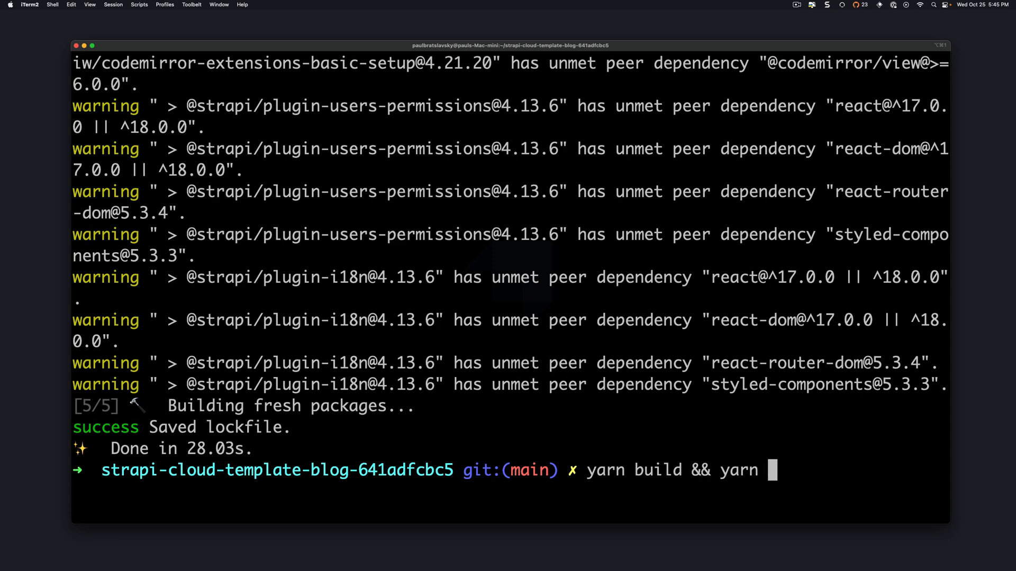
key(Return)
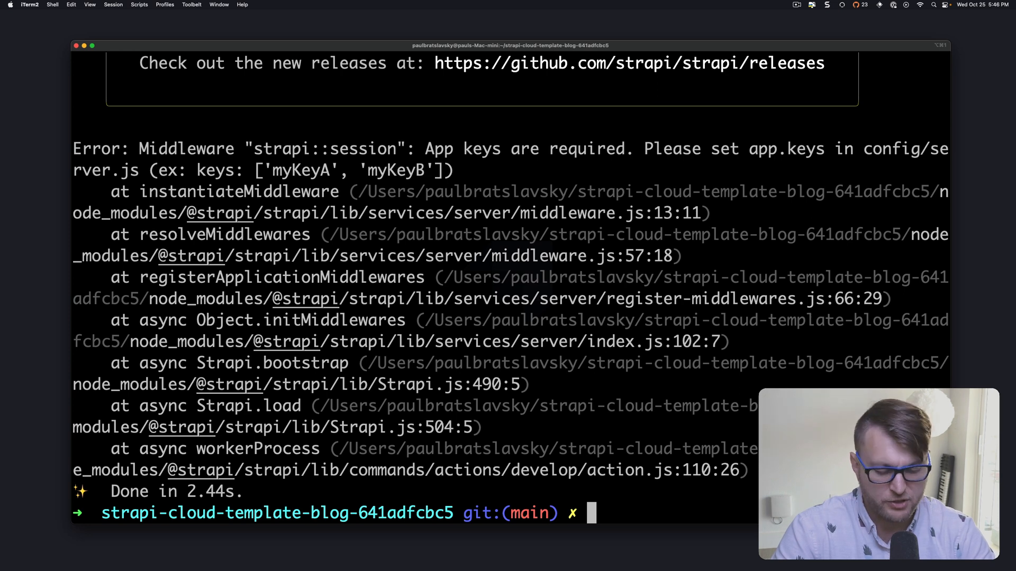
text(co)
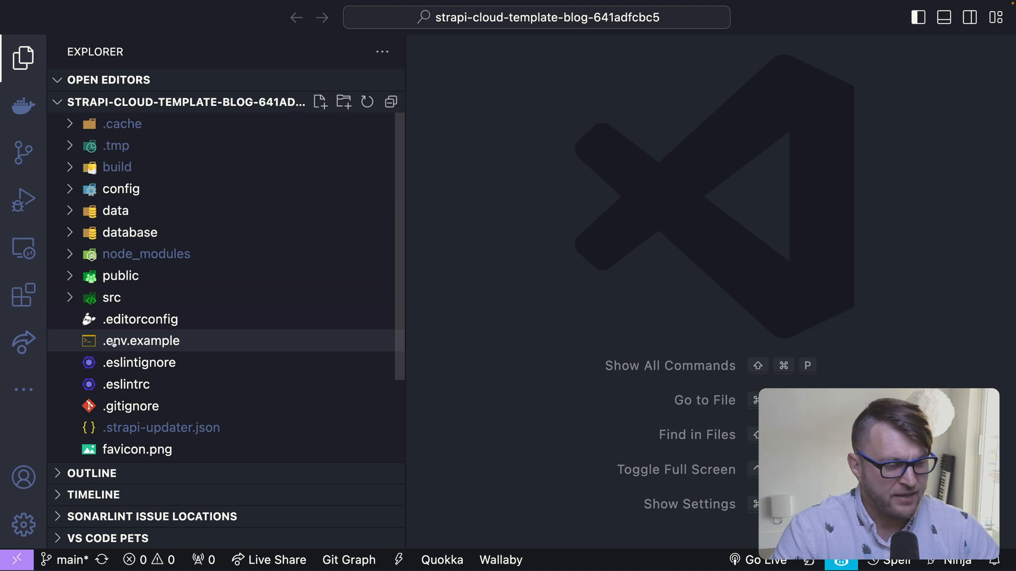
- View .env.example in VS Code and create a new .env file beside it
click(141, 340)
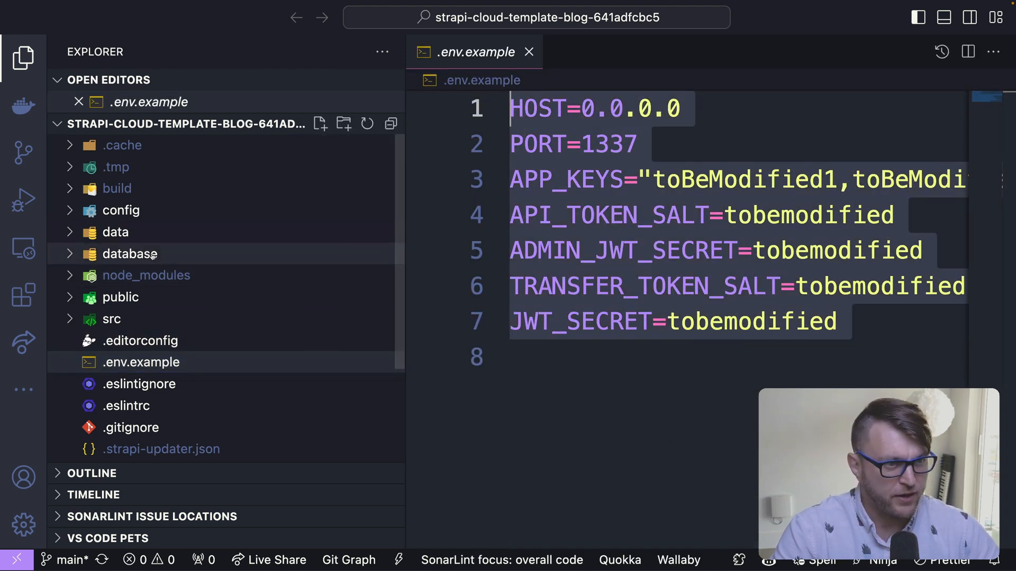
click(320, 123)
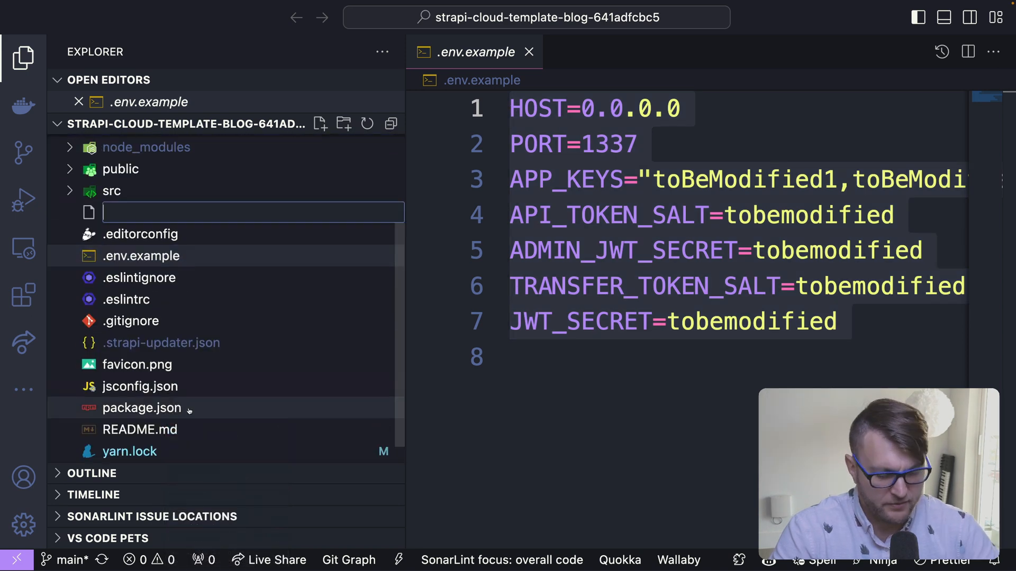
text(.env)
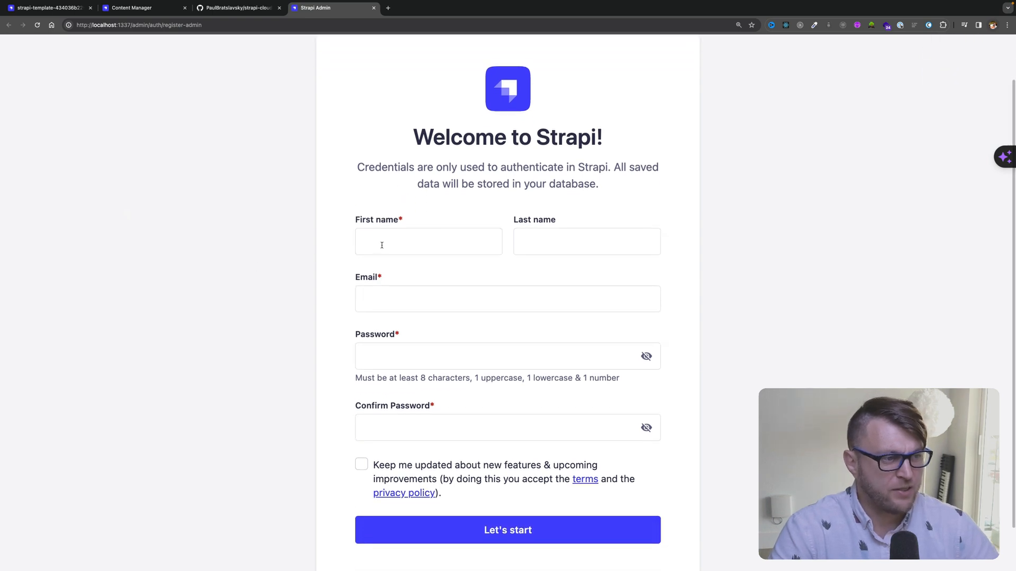
- Fill in the first administrator's name, email and password and submit the registration
text(brats)
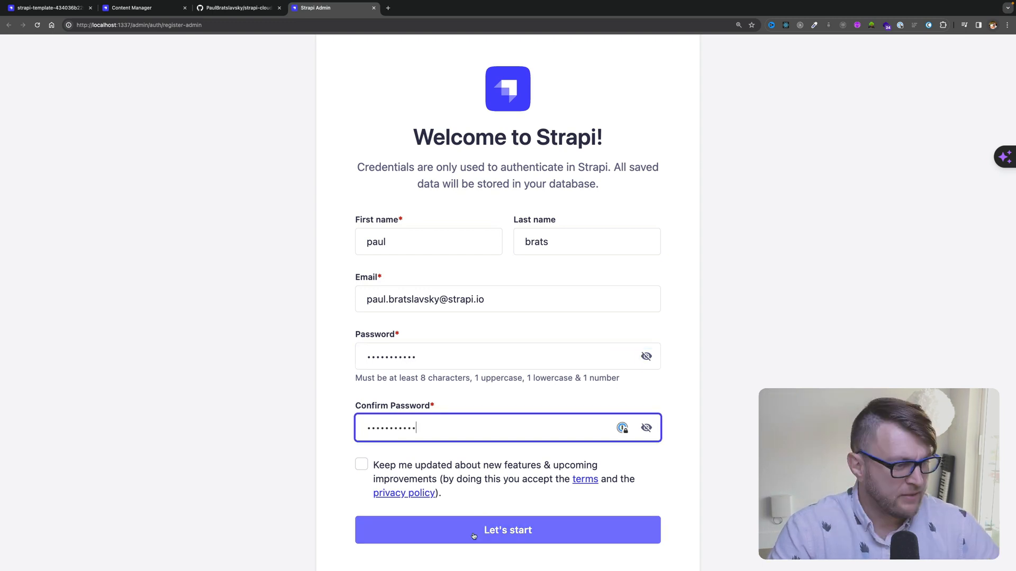
click(507, 530)
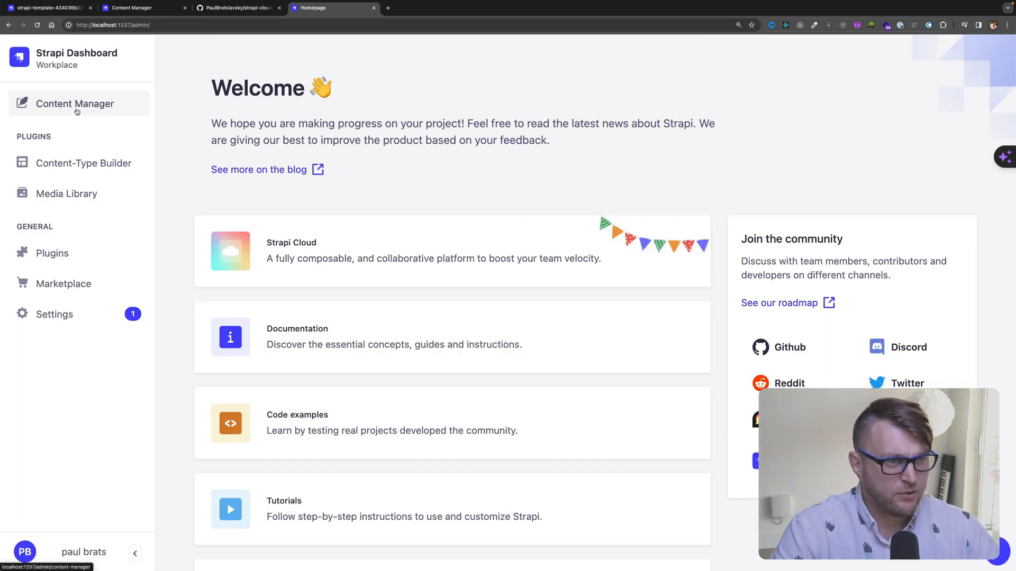
- View the About single type in Content Manager, then the Article collection in Content-Type Builder
click(74, 104)
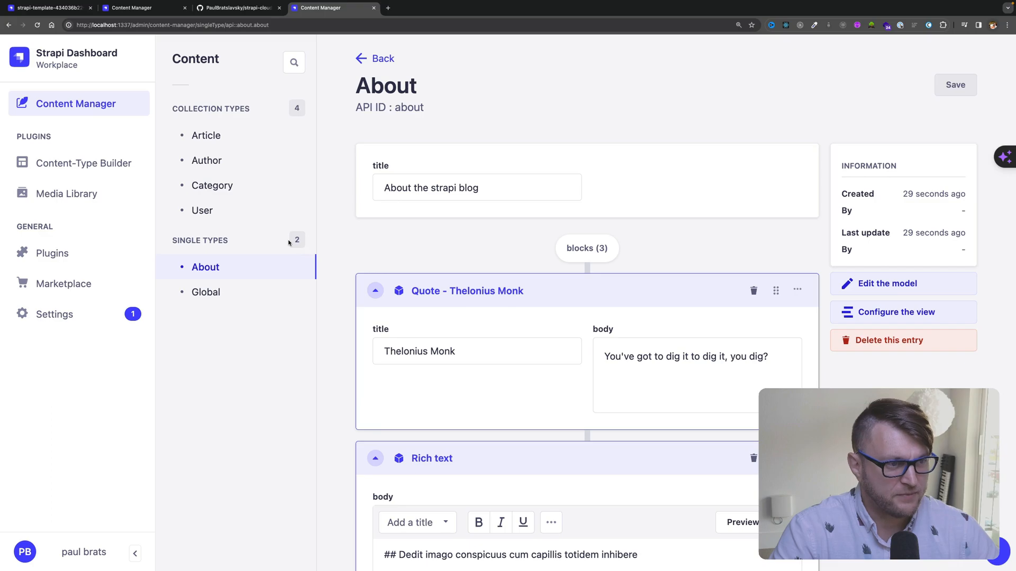
click(84, 163)
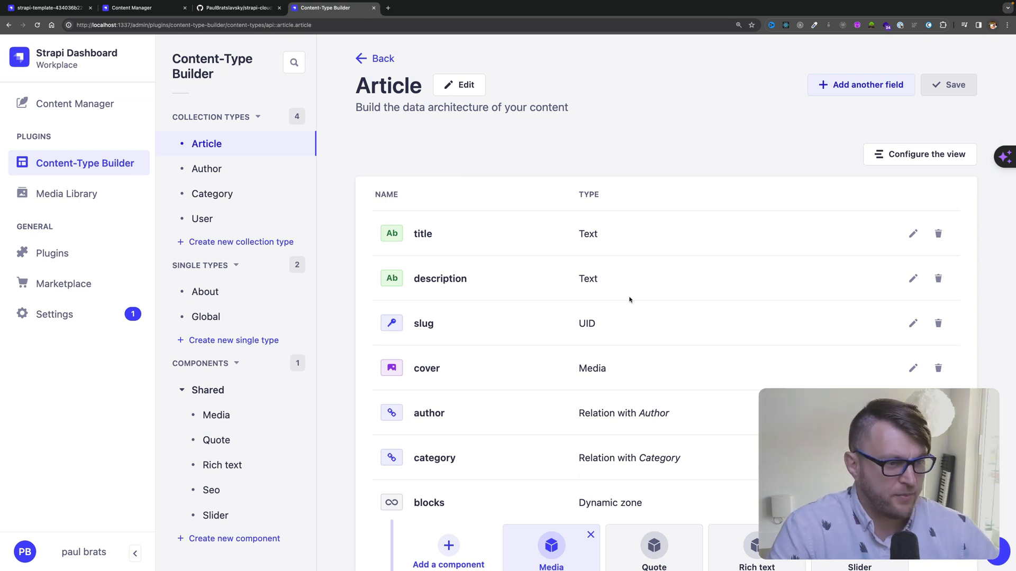
- Add a Component field to Article as a new component named Metadata in the shared category
scroll(down, 3)
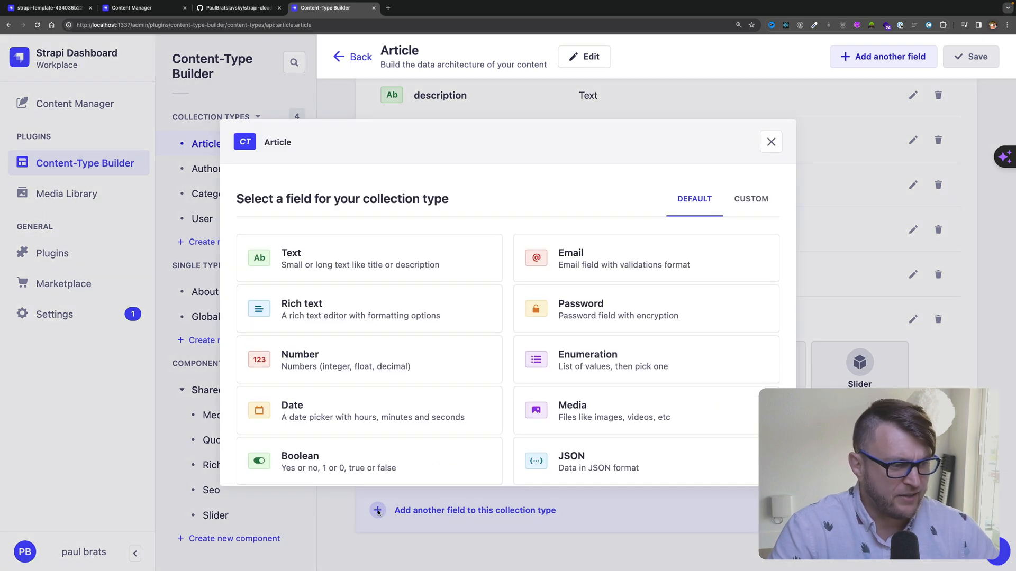
scroll(down, 3)
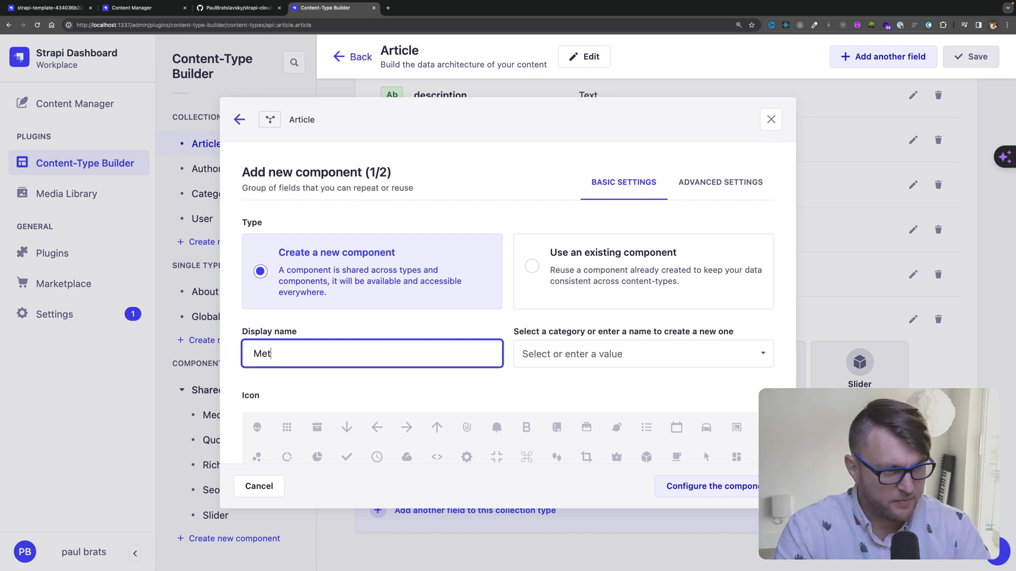
text(adata)
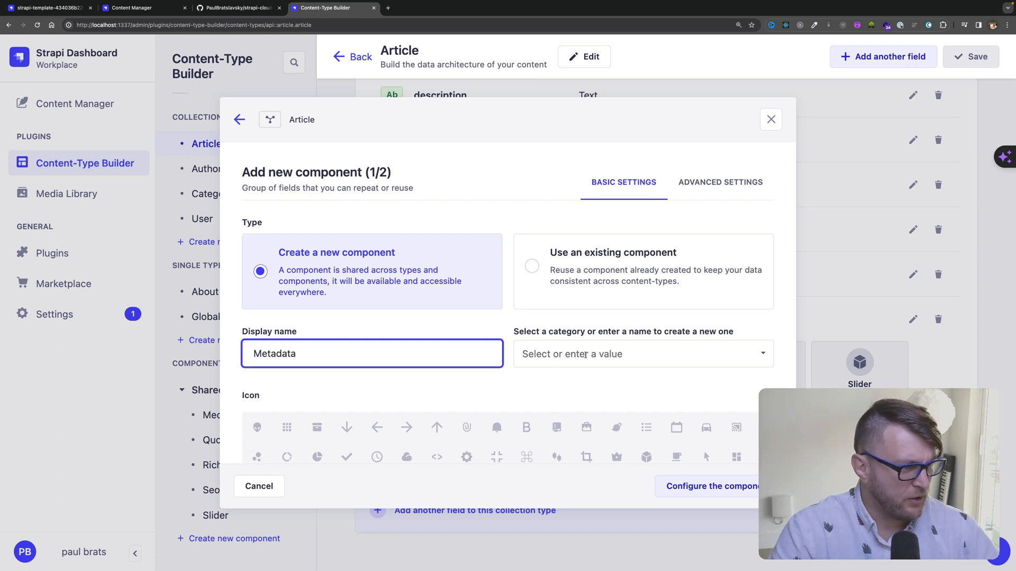
text(shared)
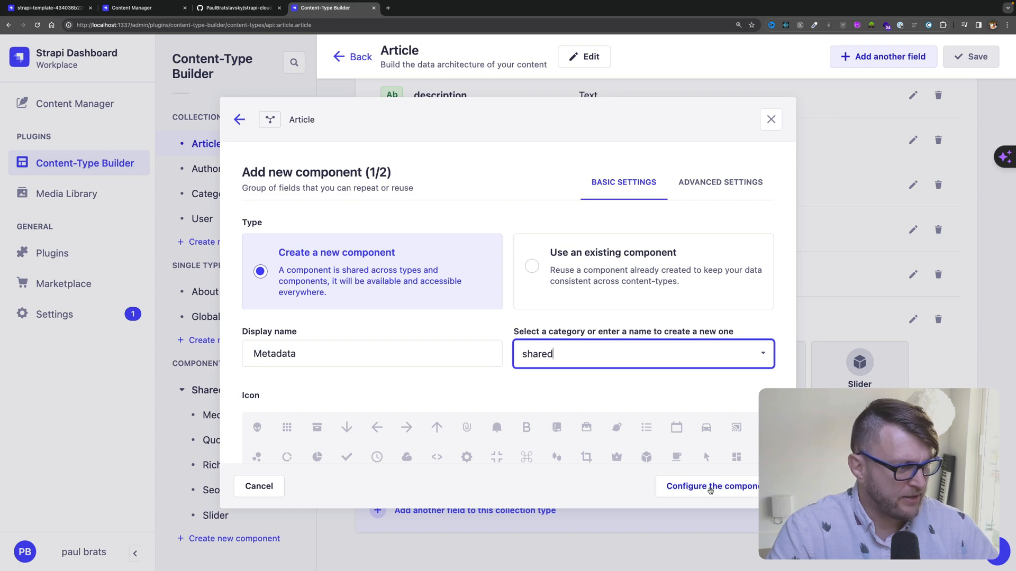
click(711, 487)
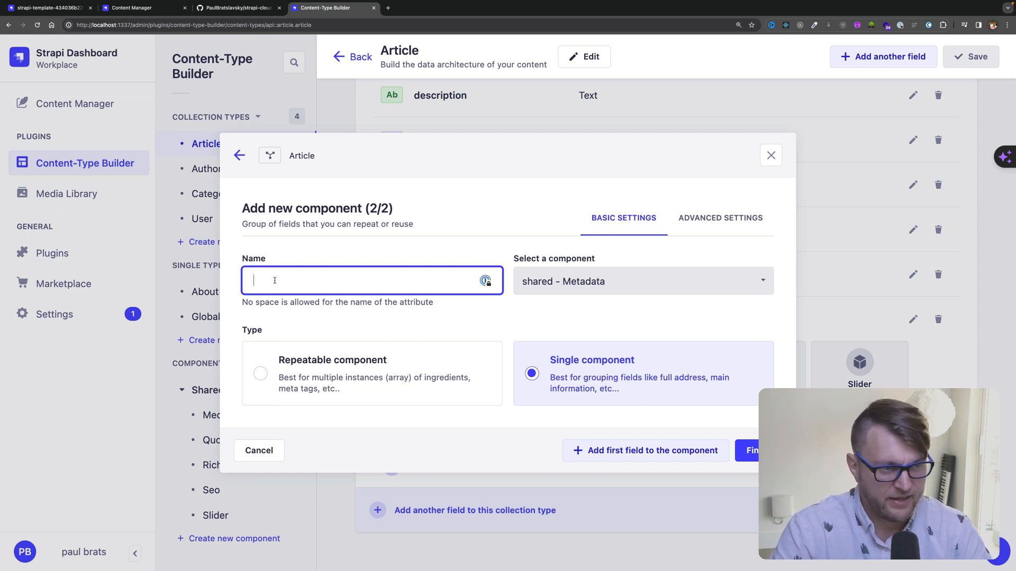
- Name the single component field metadata and start its first Text field
text(met)
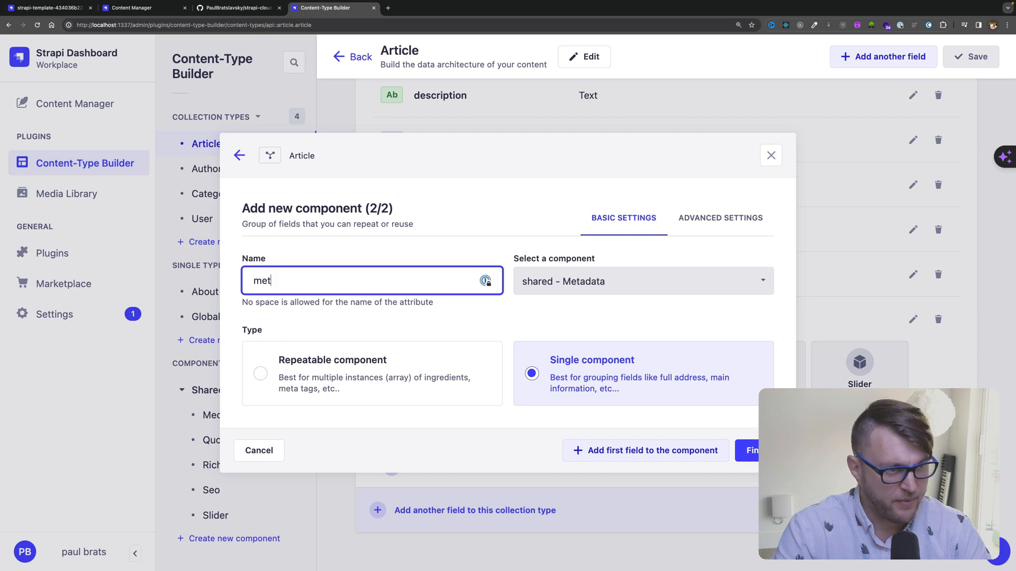
text(adata)
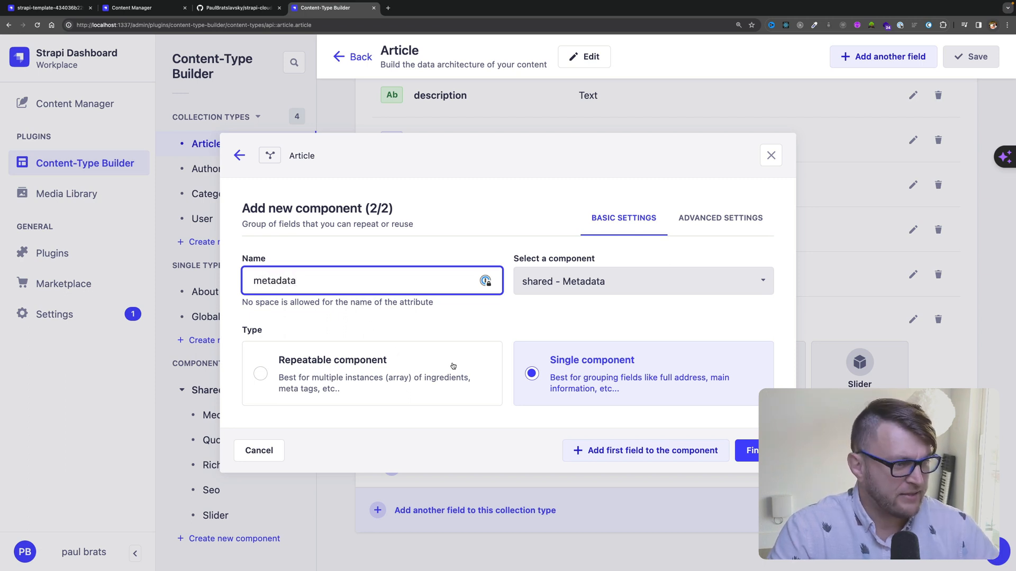
mouse_move(617, 456)
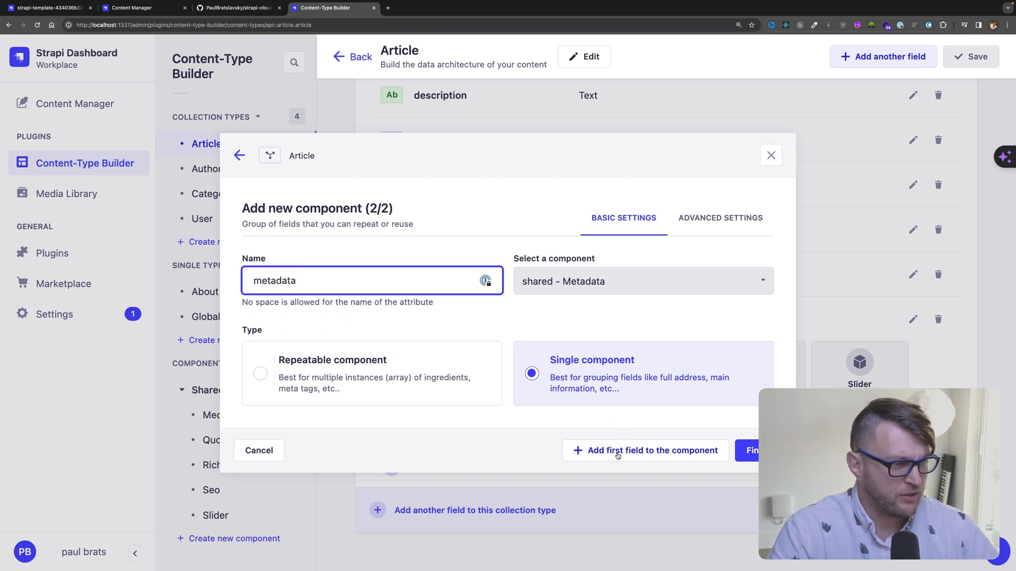
click(644, 451)
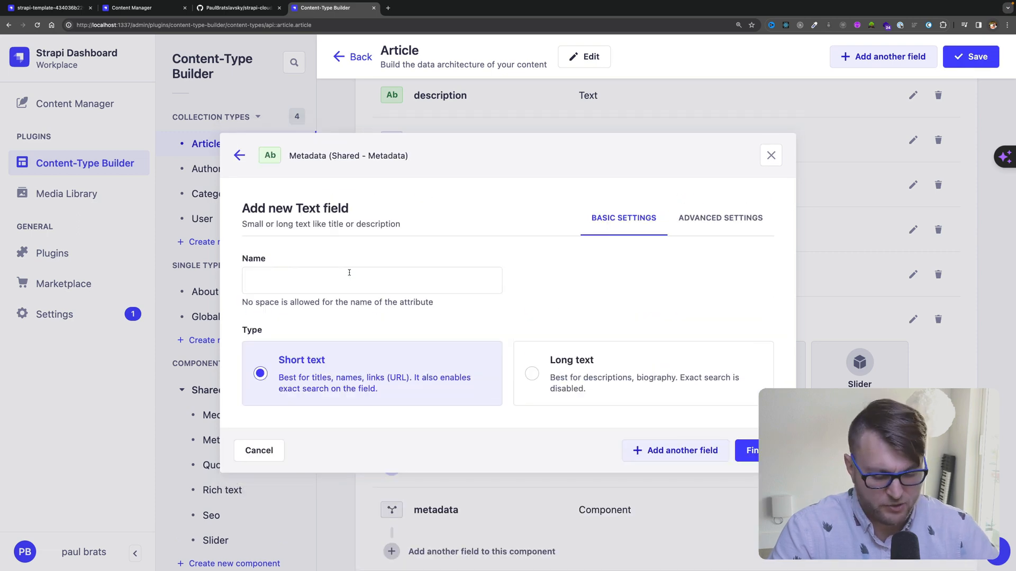
- Add text fields metaText and metaDescription to the Metadata component
text(meta)
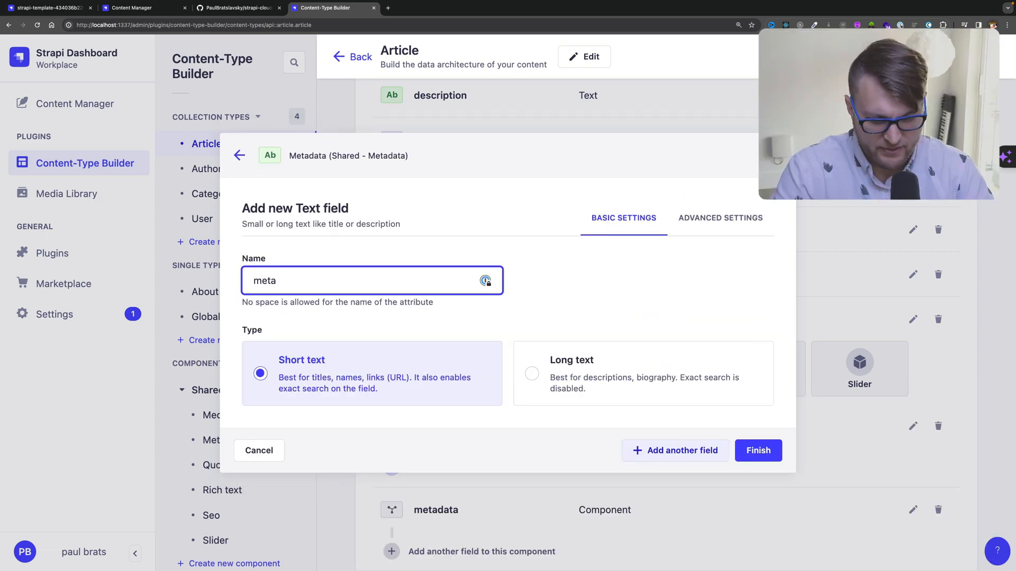
click(674, 451)
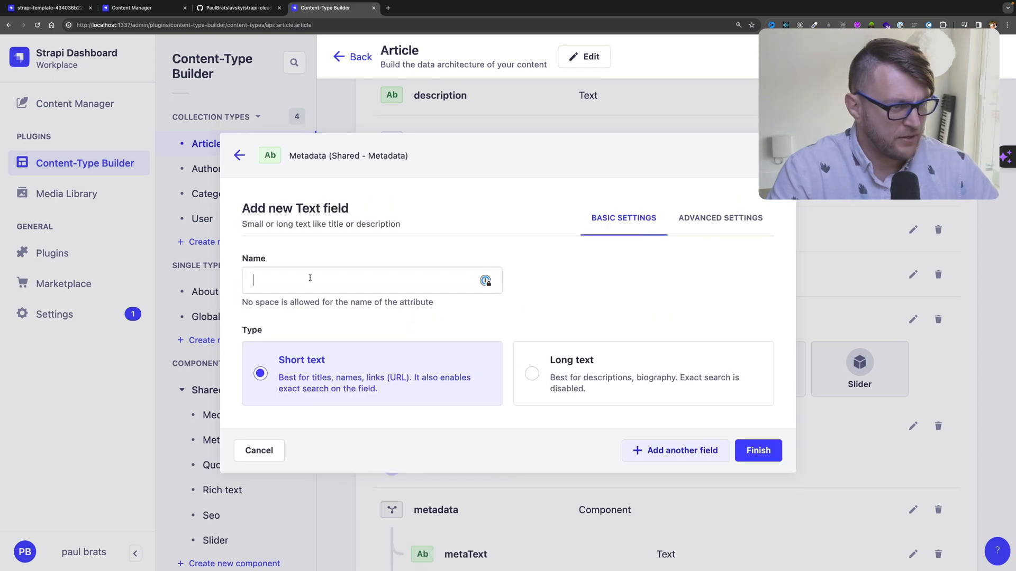
text(metaDe)
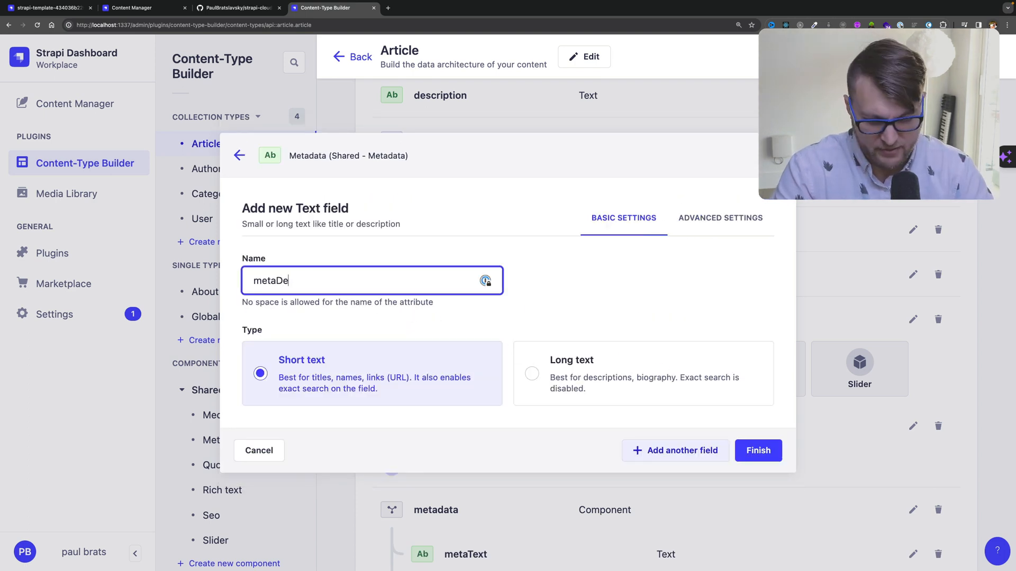
text(scription)
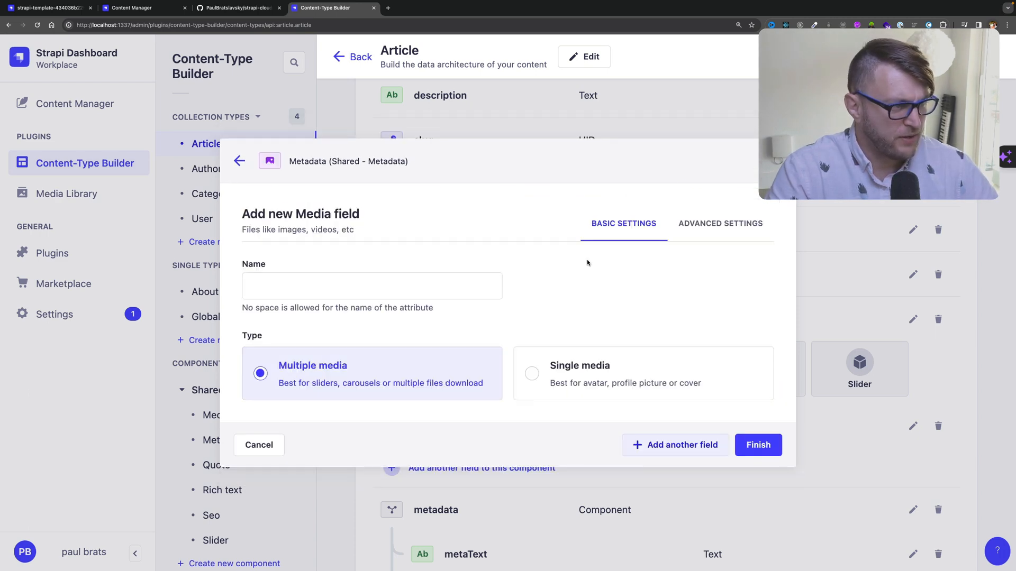
- Add a metaImage Media field set to Single media and finish
text(m)
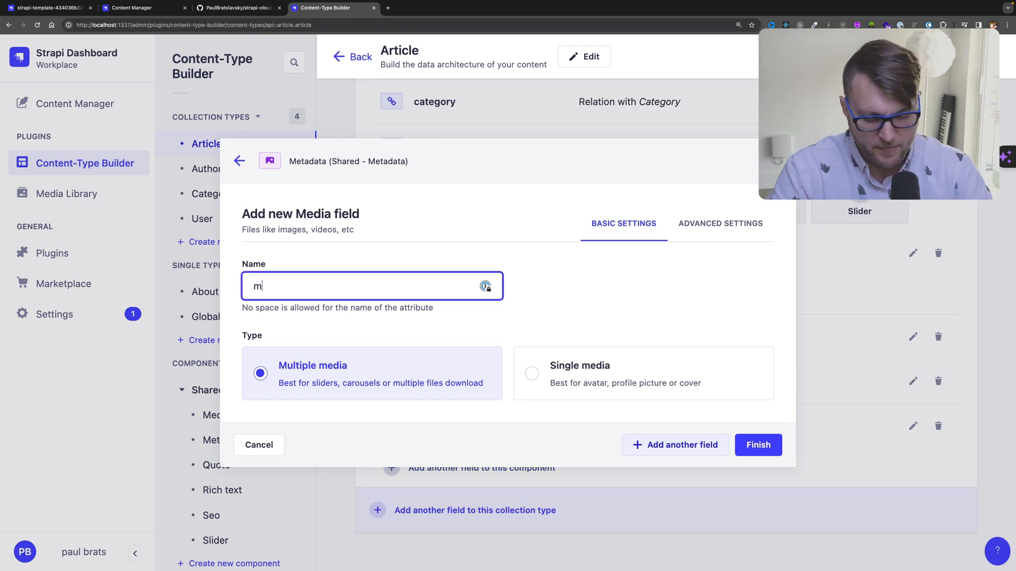
text(etalmage)
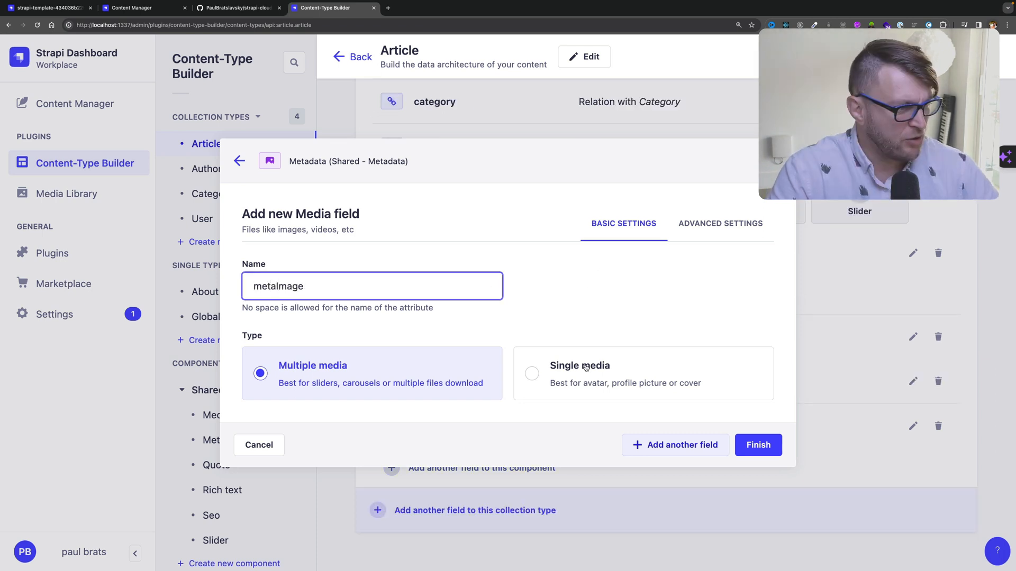
click(531, 373)
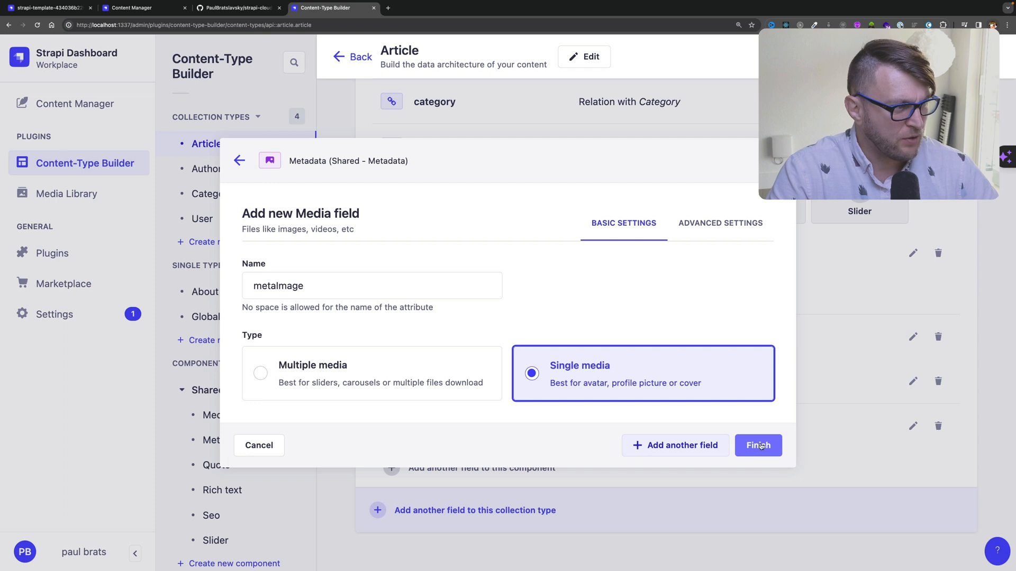
click(758, 445)
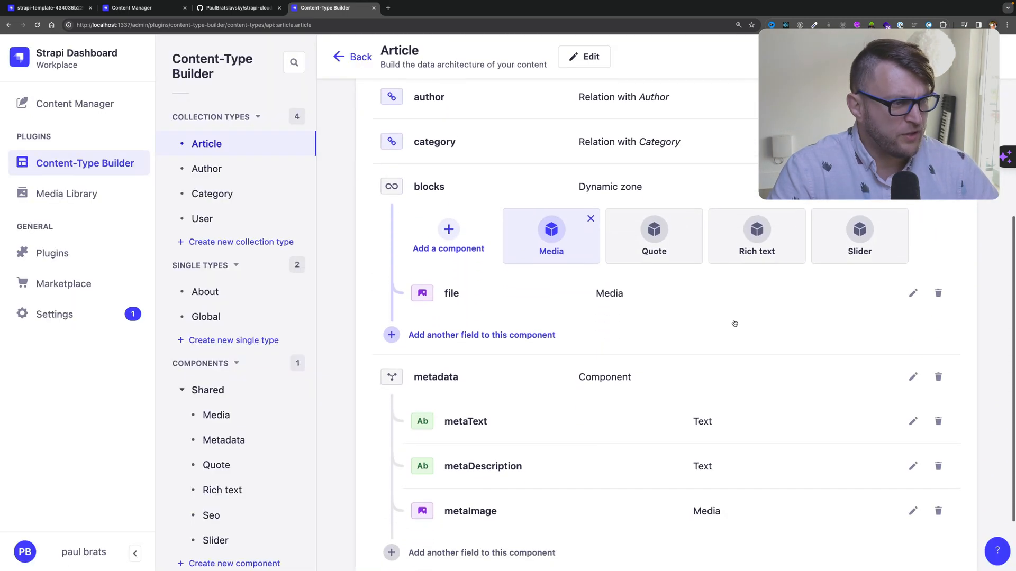
scroll(down, 3)
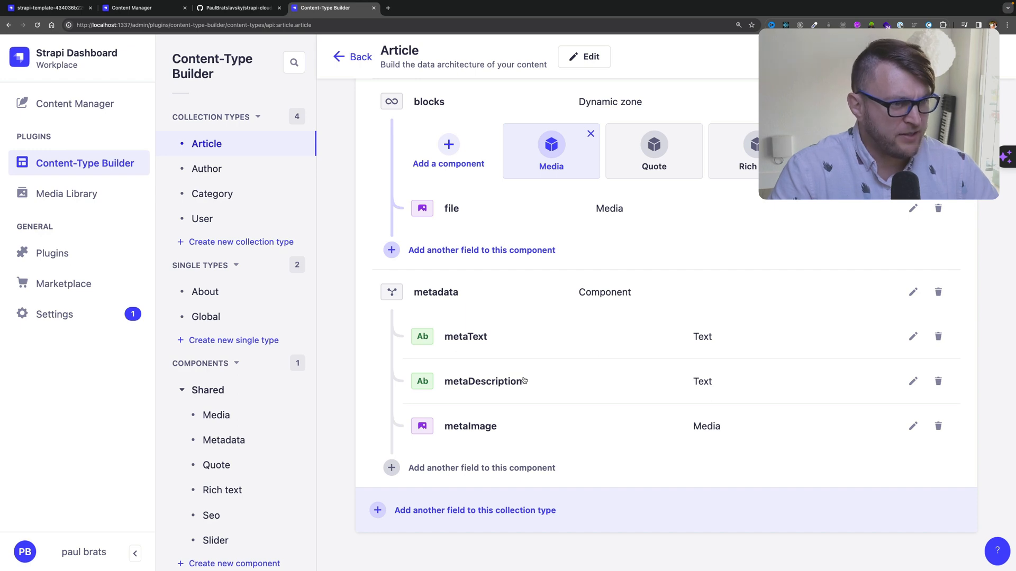
scroll(up, 3)
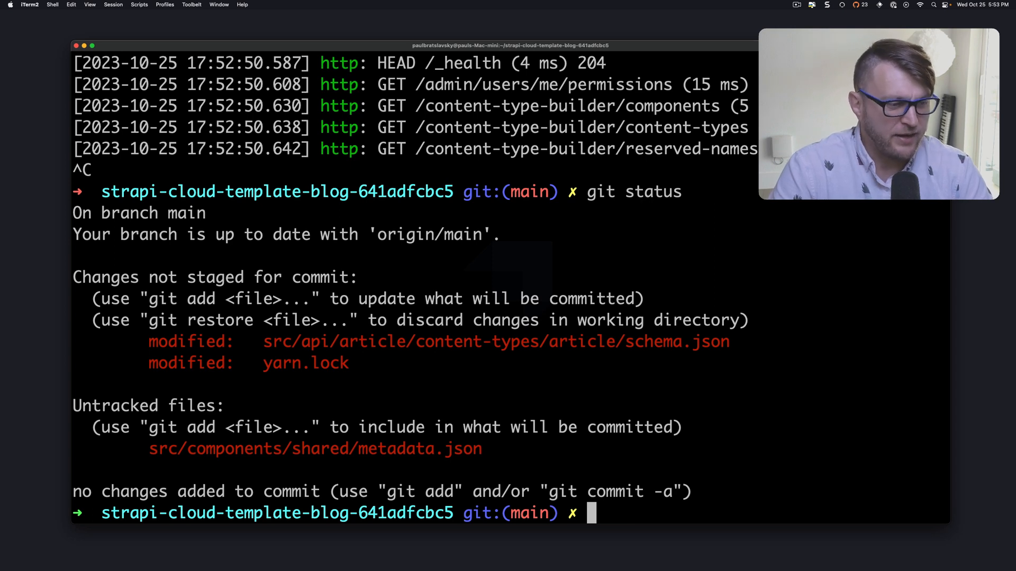
- Stage all changes and commit them as "added metadata component"
text(git add .)
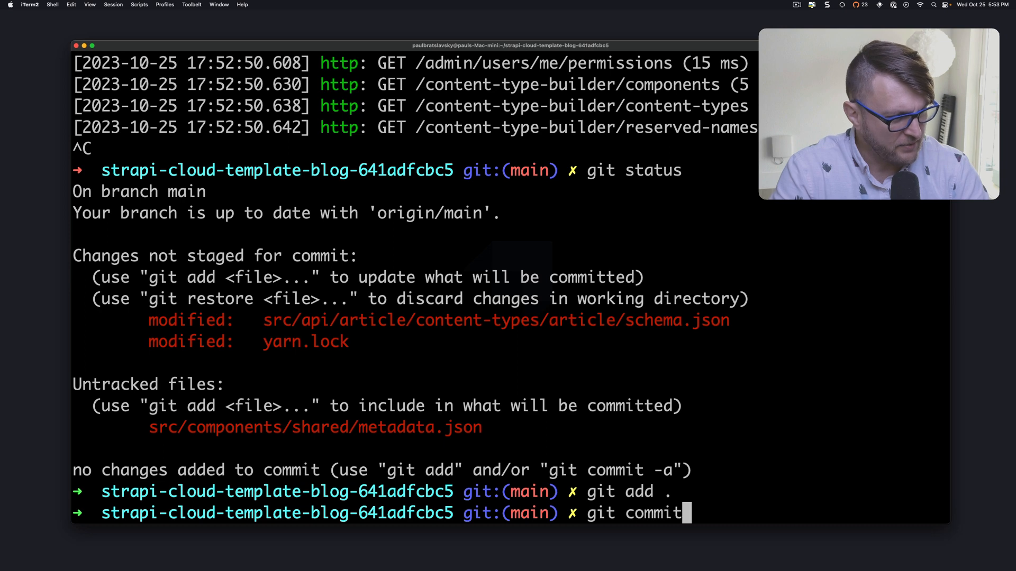
text(-m "added)
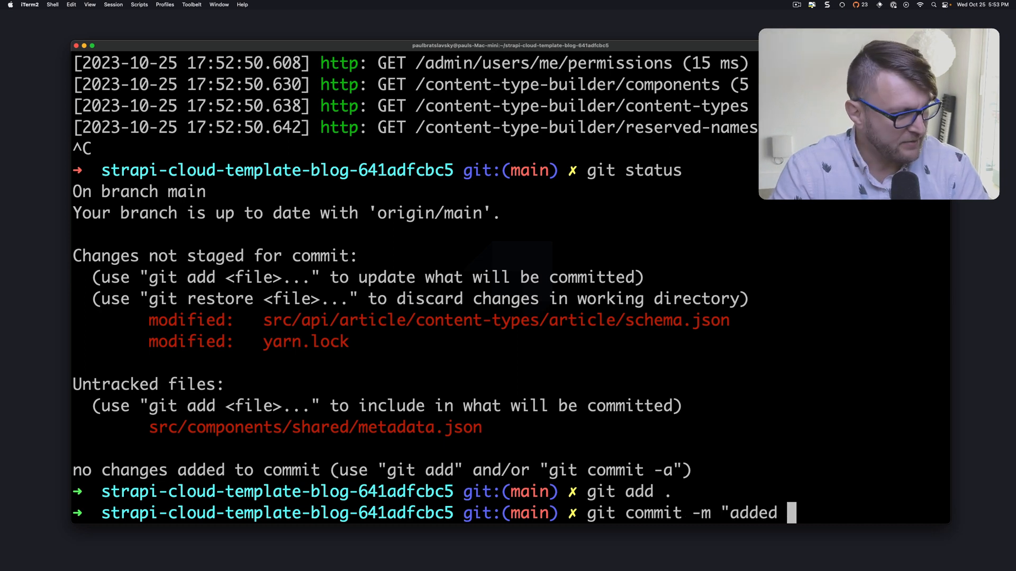
text(metadata)
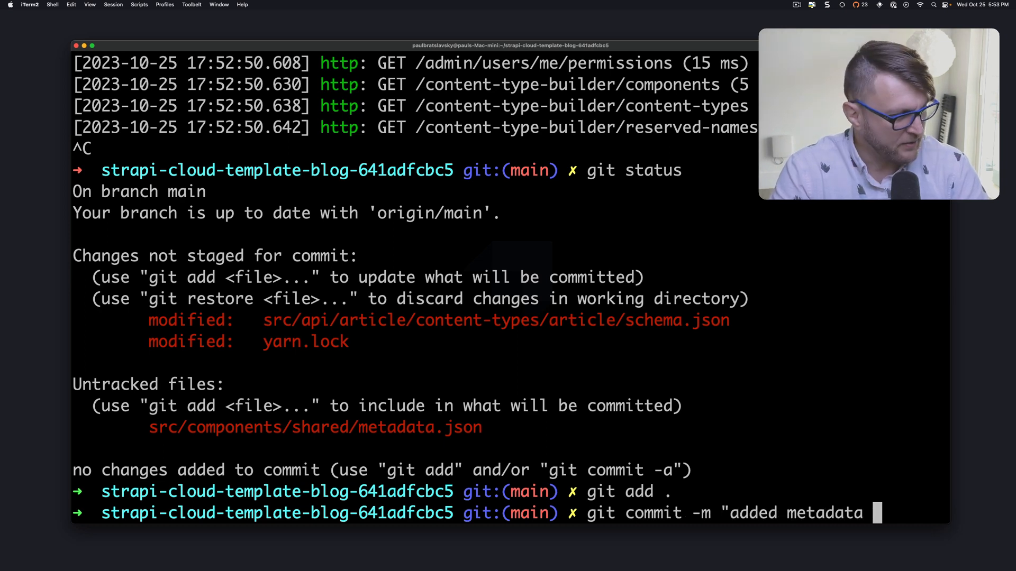
key(Return)
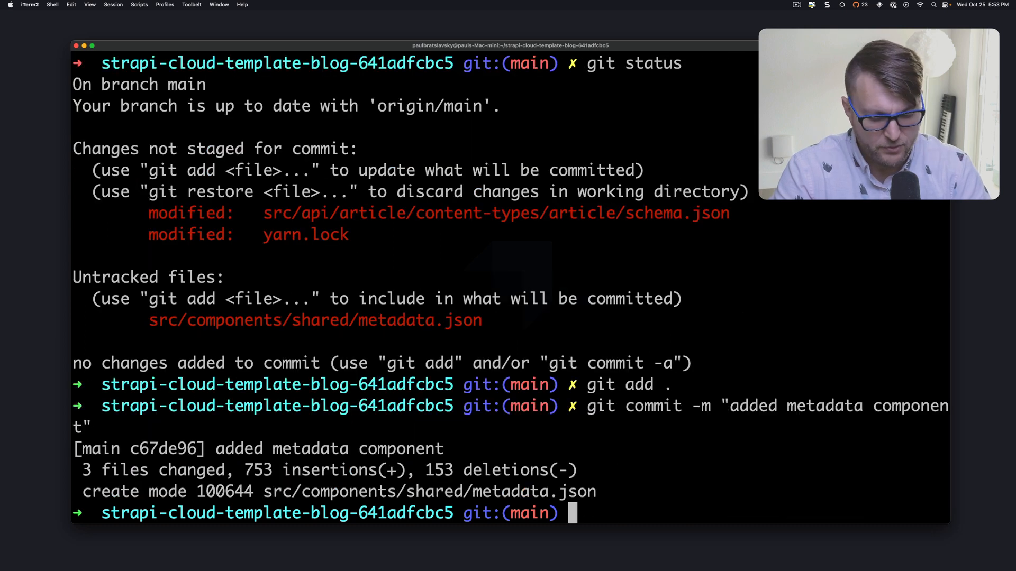
- Push the commit to origin main and switch to the Strapi Cloud project
text(git push -u)
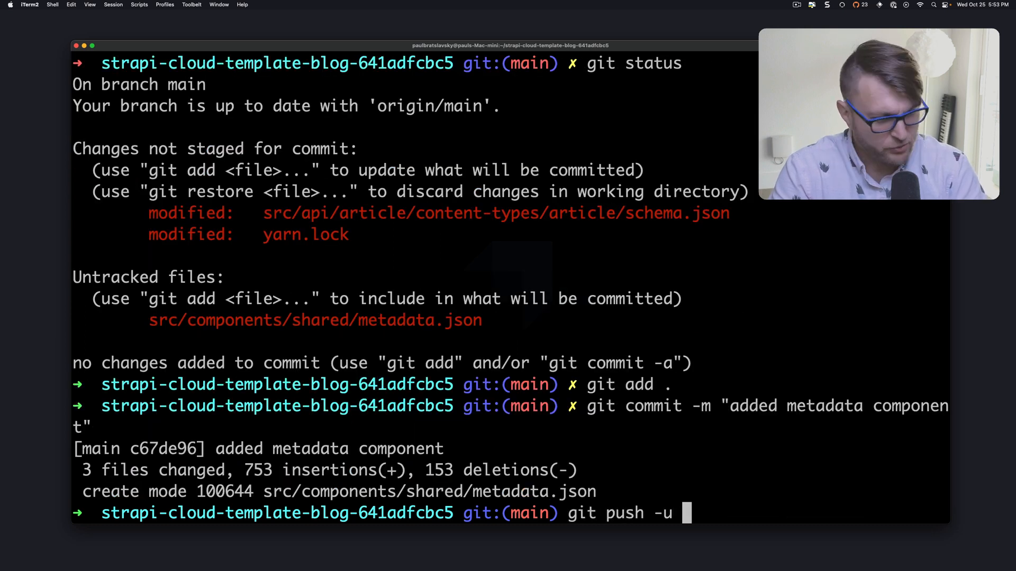
text(origin ma)
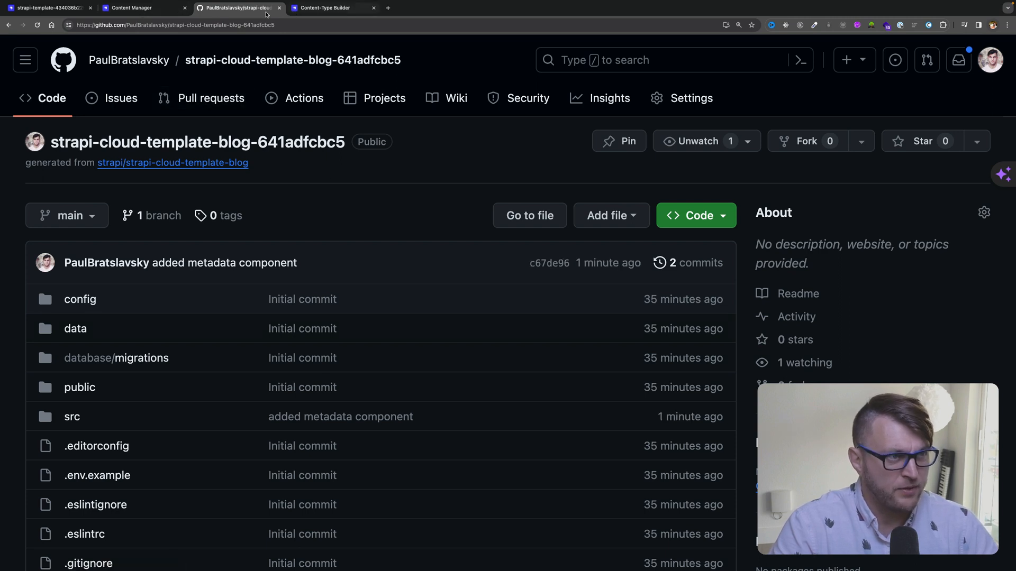
click(45, 8)
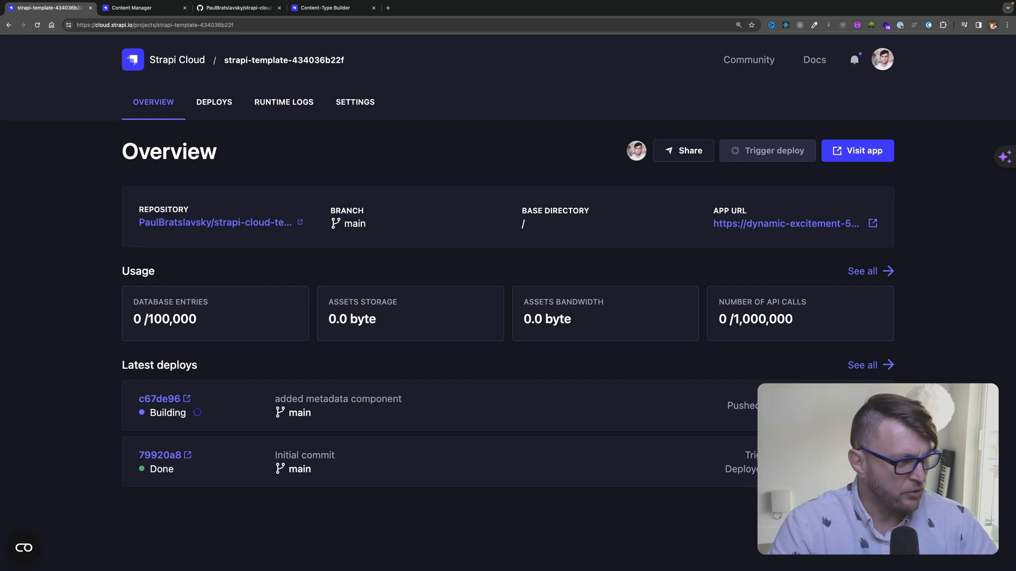
- View the build log for deploy c67de96, then switch to the deployed admin panel
click(159, 399)
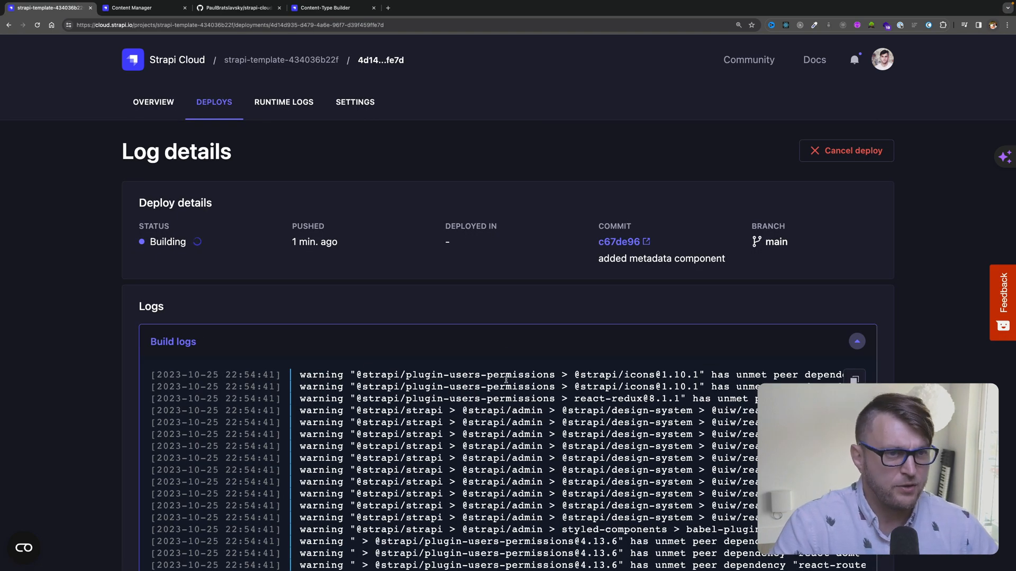
scroll(down, 3)
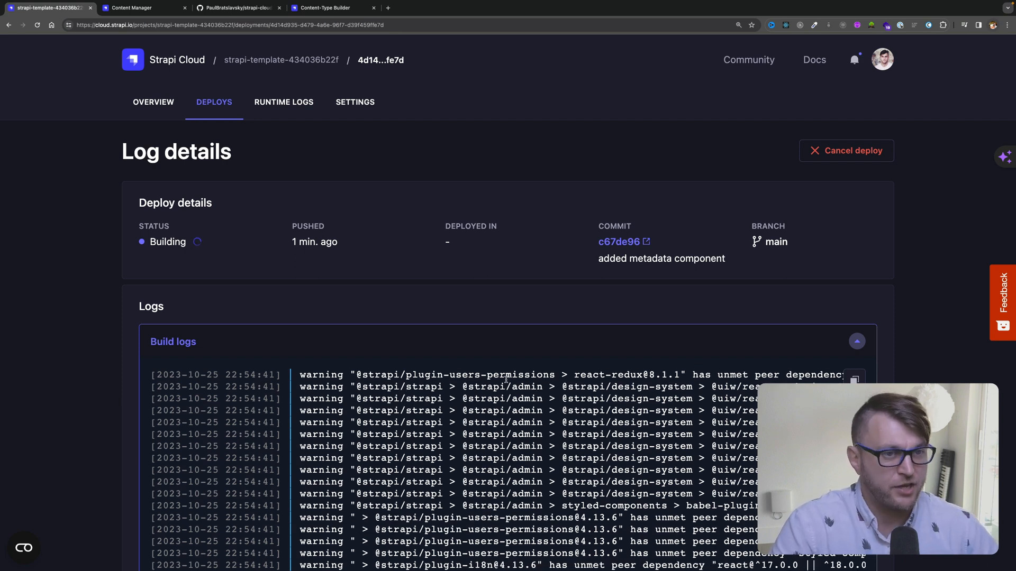
click(137, 8)
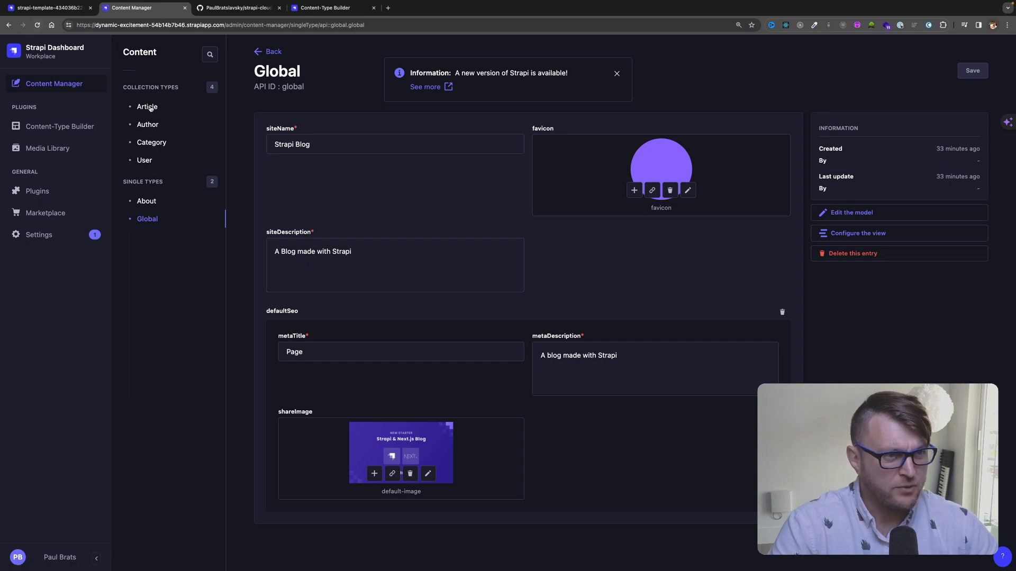
- In the first Article entry, add a metadata entry showing metaText, metaDescription and metaImage
click(147, 106)
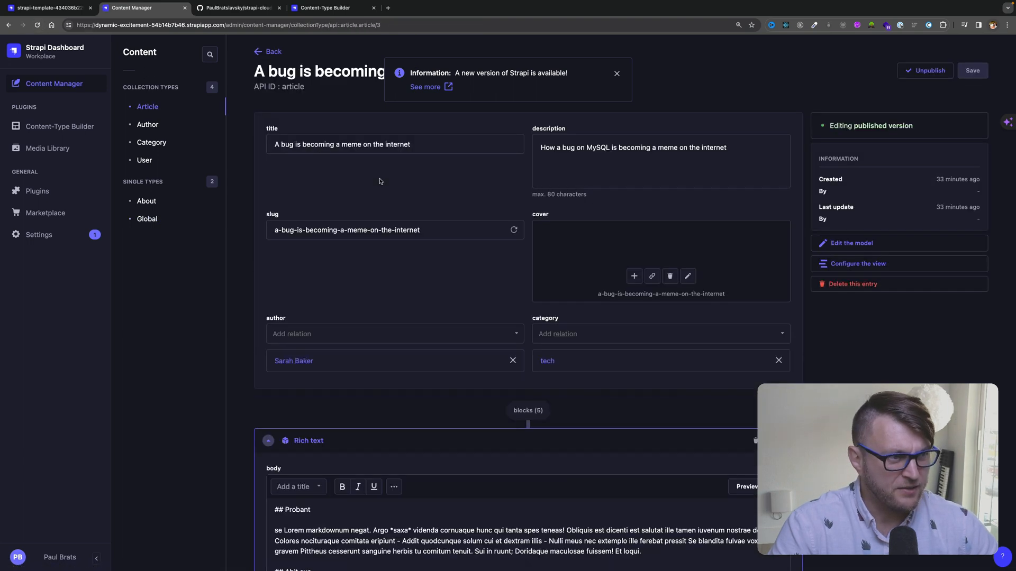
scroll(down, 3)
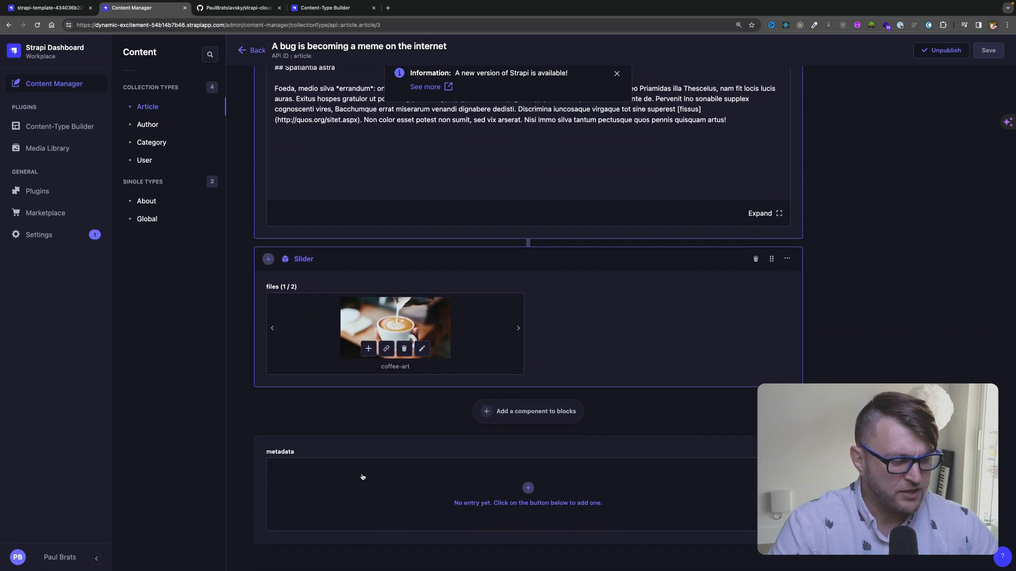
mouse_move(527, 489)
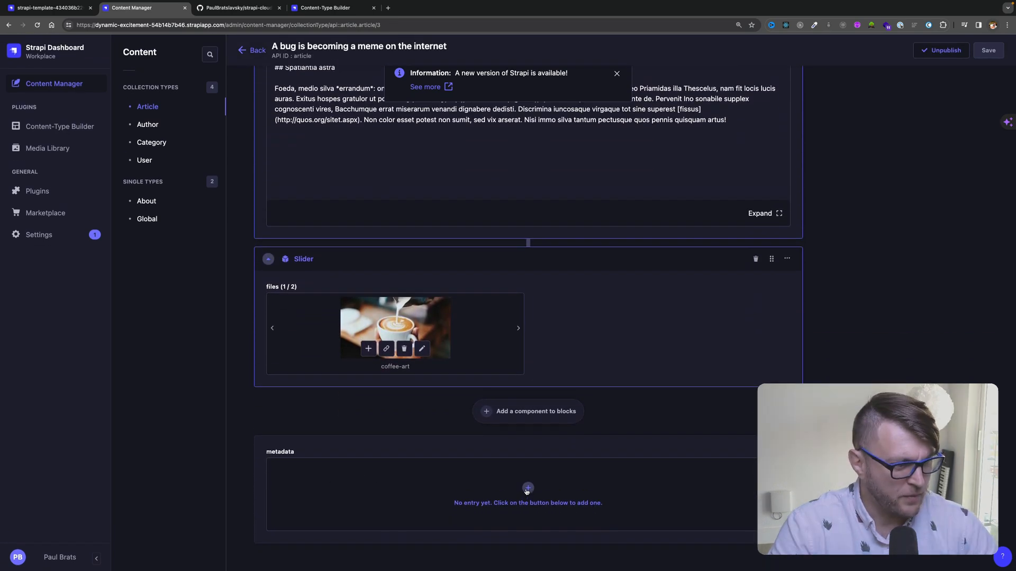
click(527, 489)
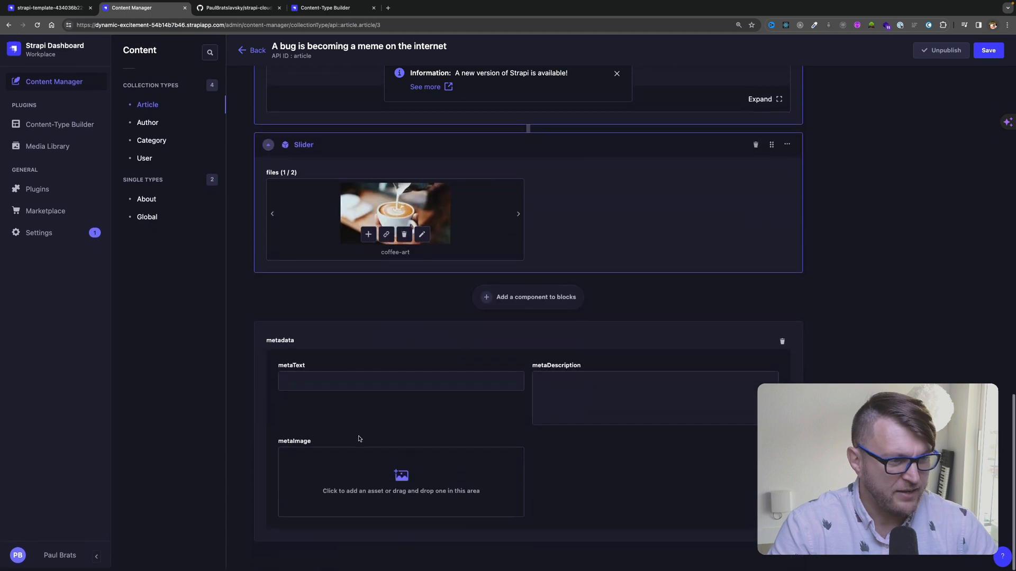